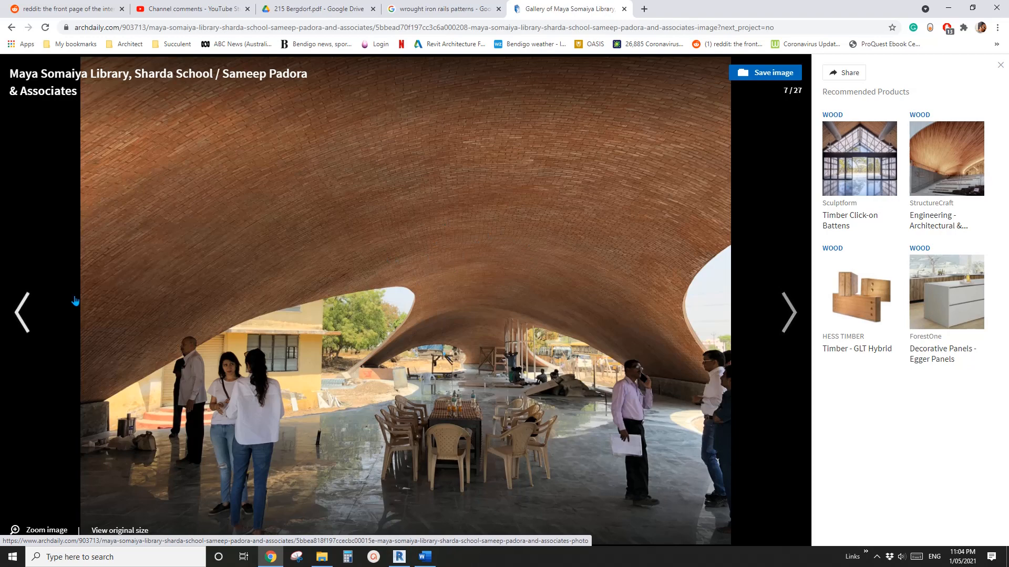
Review the brick vault photos, then start a new project from the Architectural Template.
{"action": "left_click", "coordinate": [21, 313]}
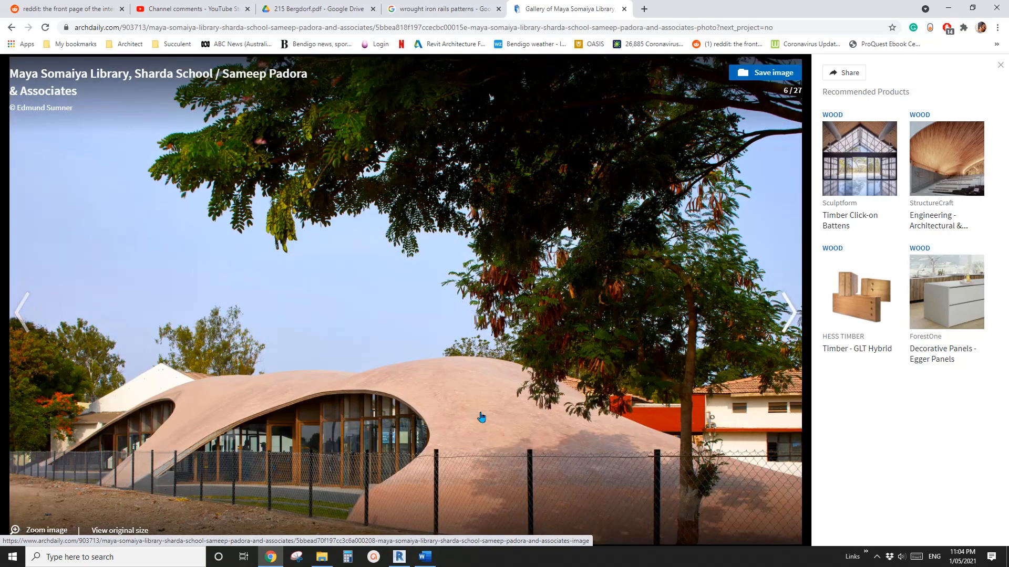
{"action": "left_click", "coordinate": [790, 312]}
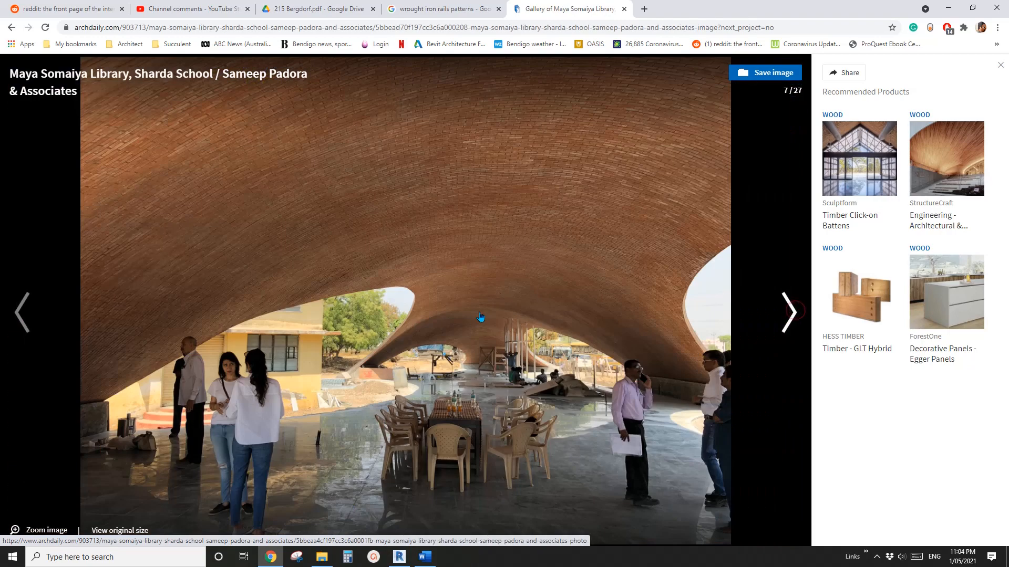
{"action": "mouse_move", "coordinate": [438, 318]}
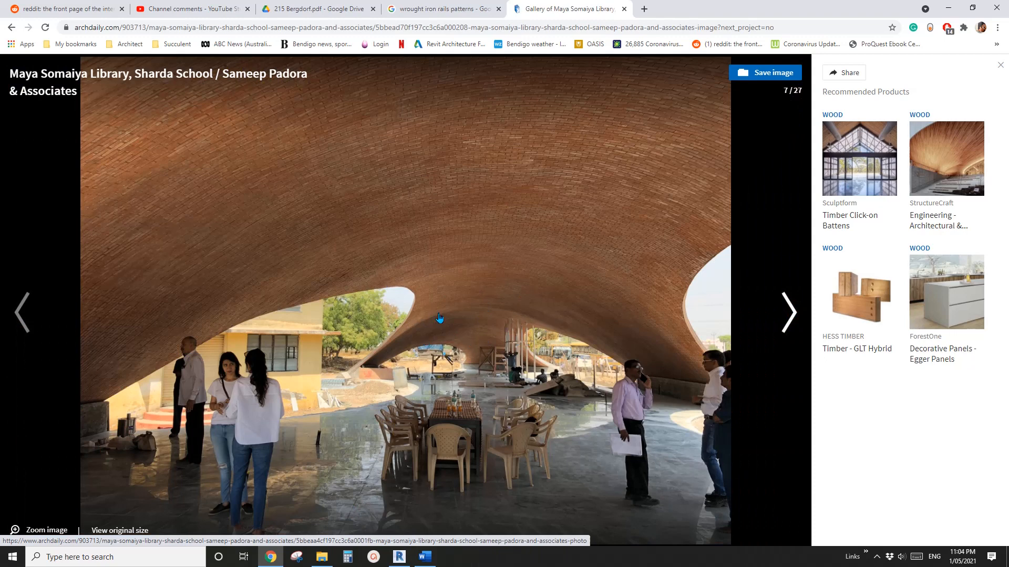
{"action": "mouse_move", "coordinate": [656, 341]}
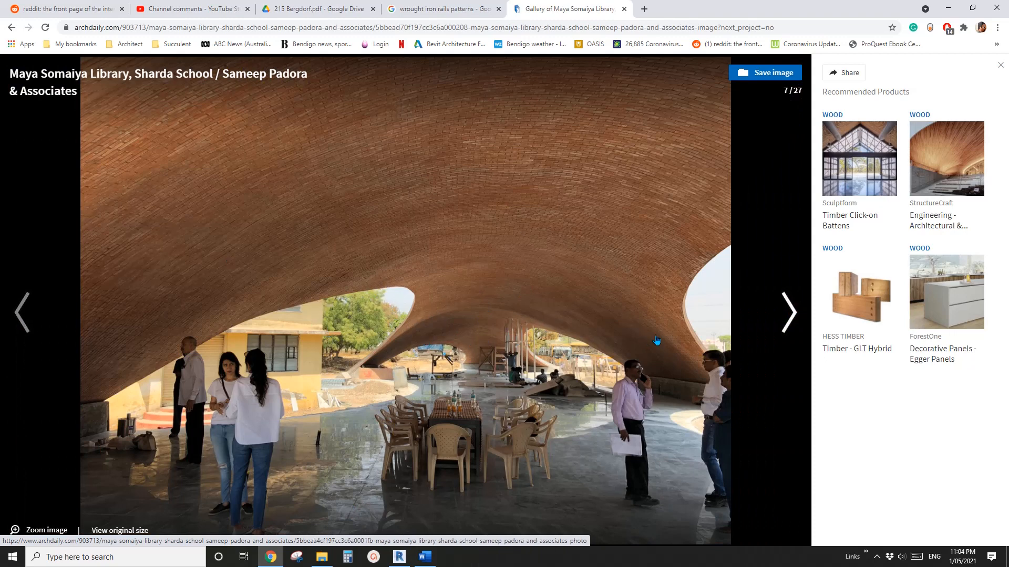
{"action": "left_click", "coordinate": [399, 557]}
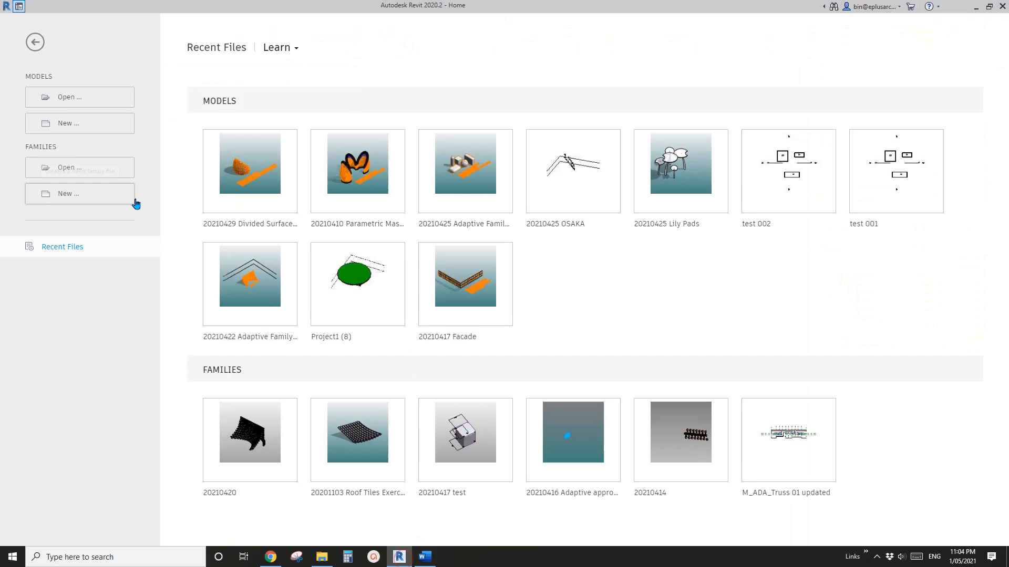
{"action": "left_click", "coordinate": [315, 313]}
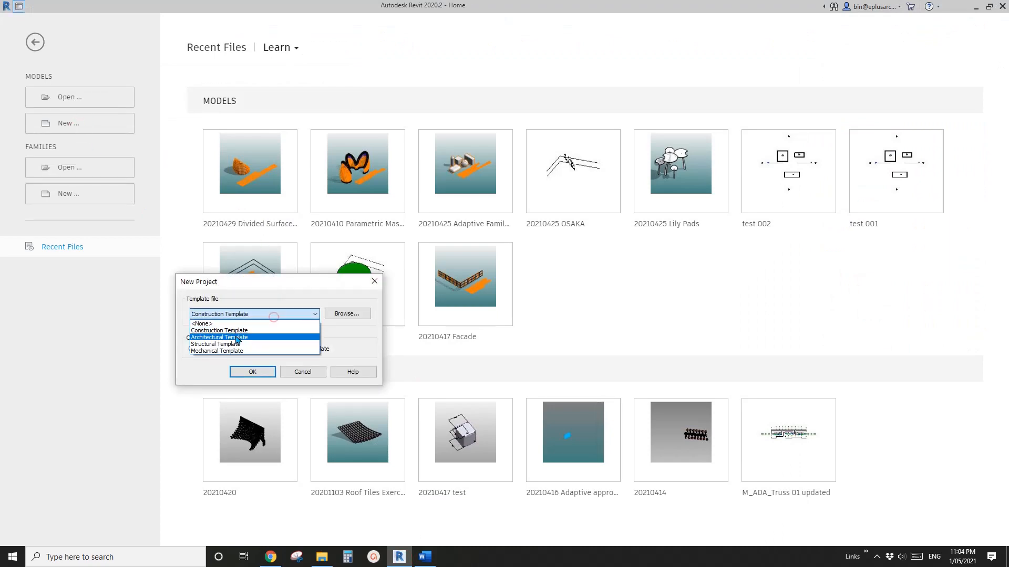
{"action": "left_click", "coordinate": [252, 372]}
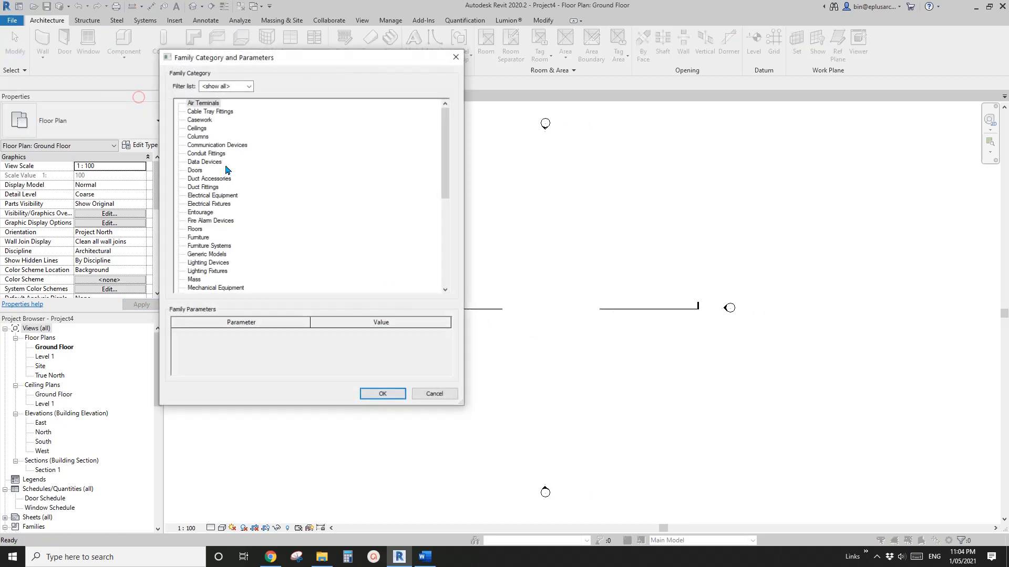
Begin an in-place mass in the Mass category, keeping the name Mass 1.
{"action": "left_click", "coordinate": [194, 279]}
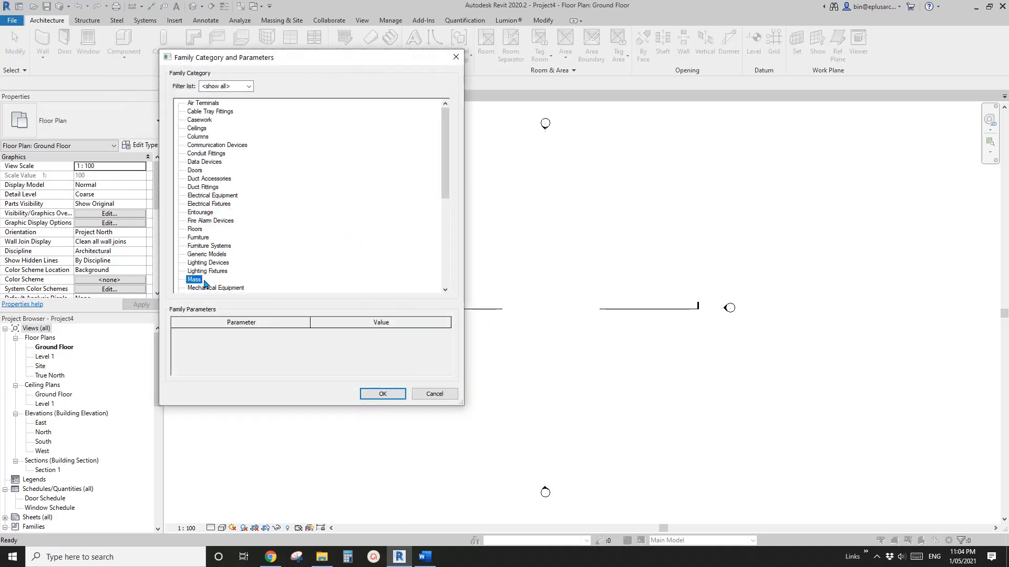
{"action": "left_click", "coordinate": [381, 393]}
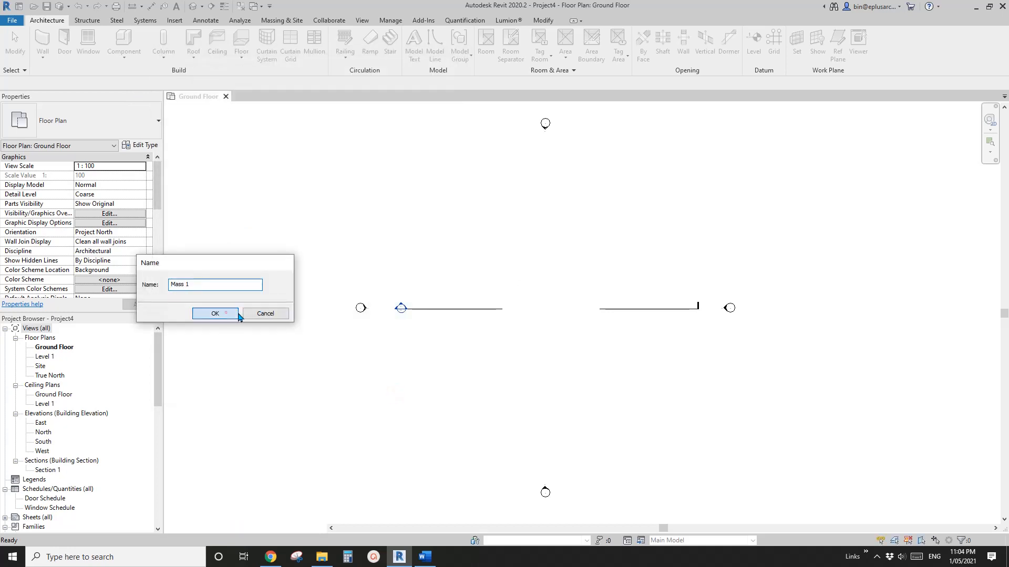
{"action": "left_click", "coordinate": [215, 313]}
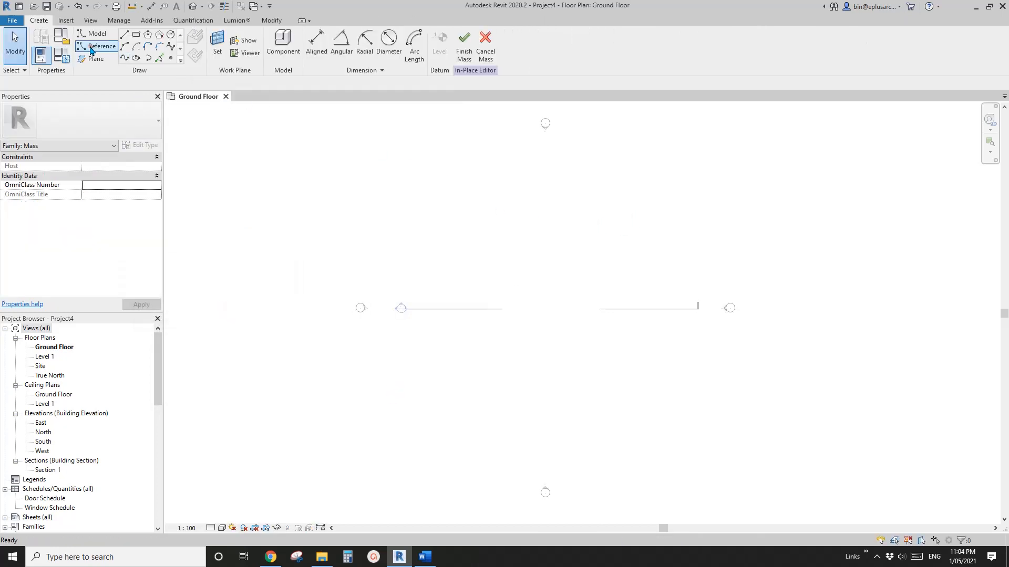
Draw five reference lines, raise their midpoints into arches, and attempt Create Form.
{"action": "left_click", "coordinate": [124, 58]}
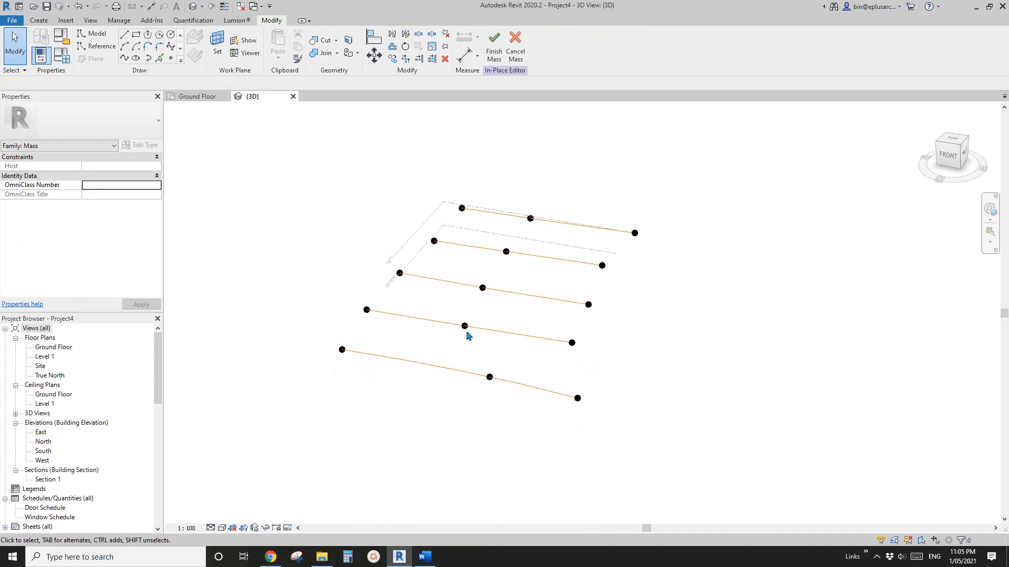
{"action": "left_click", "coordinate": [463, 326]}
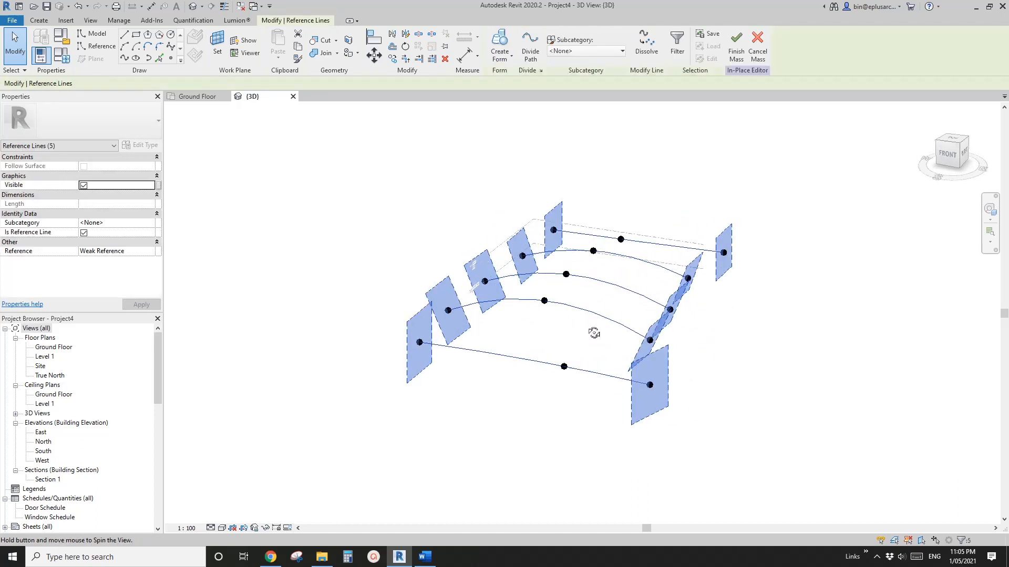
{"action": "left_click", "coordinate": [499, 46]}
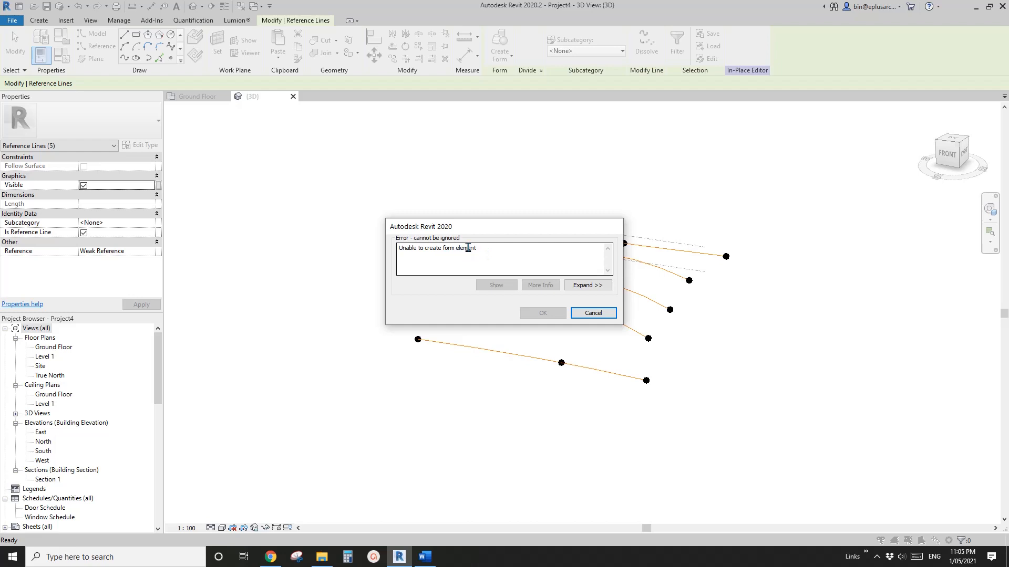
{"action": "mouse_move", "coordinate": [596, 338]}
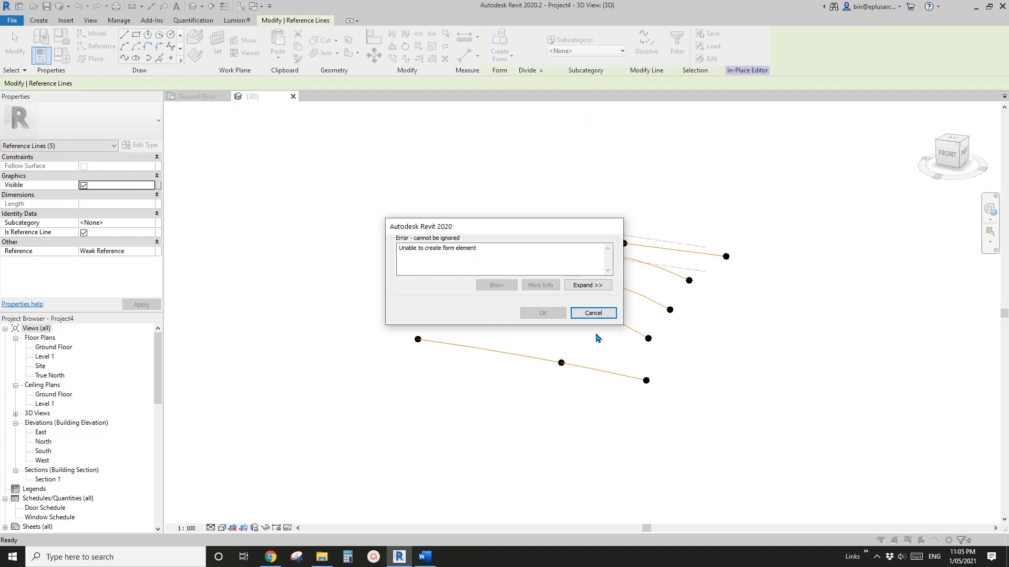
Dismiss the form error and move reference points to shape the arched roof edges.
{"action": "left_click", "coordinate": [592, 313]}
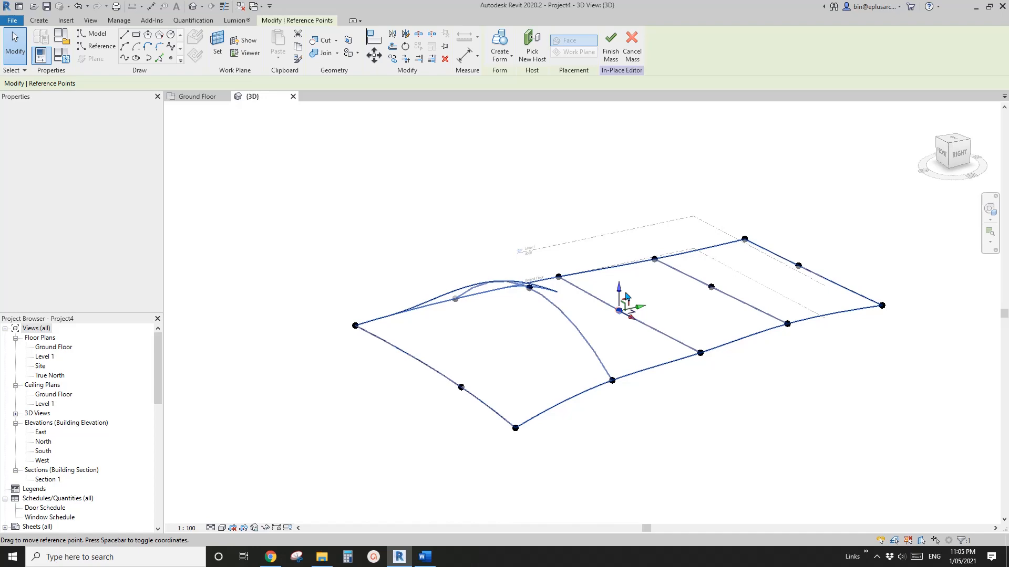
{"action": "left_click", "coordinate": [711, 287]}
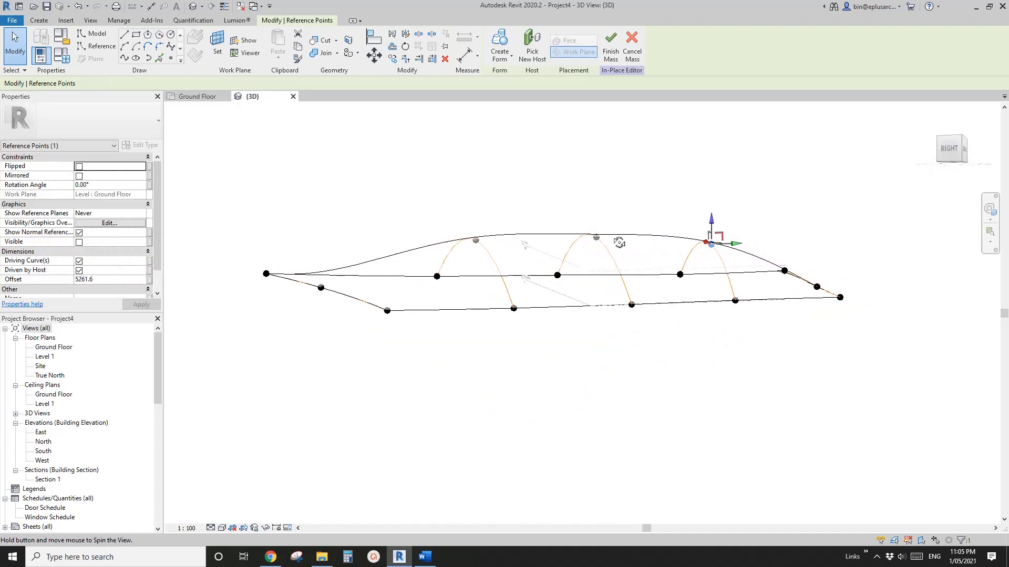
{"action": "left_click", "coordinate": [566, 277]}
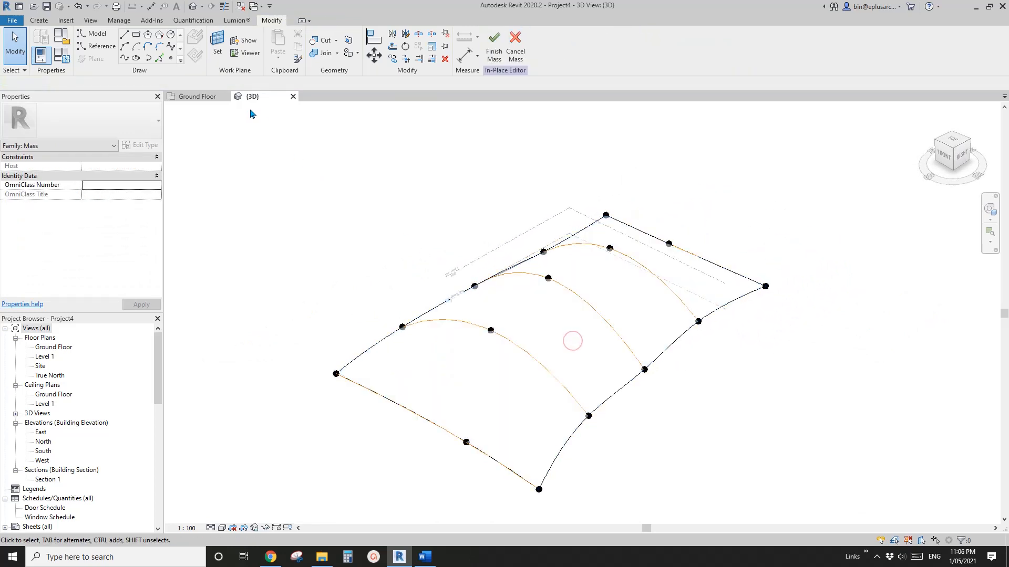
Create a surface form from the arched curves and assign a new pale yellow material.
{"action": "left_click", "coordinate": [572, 341]}
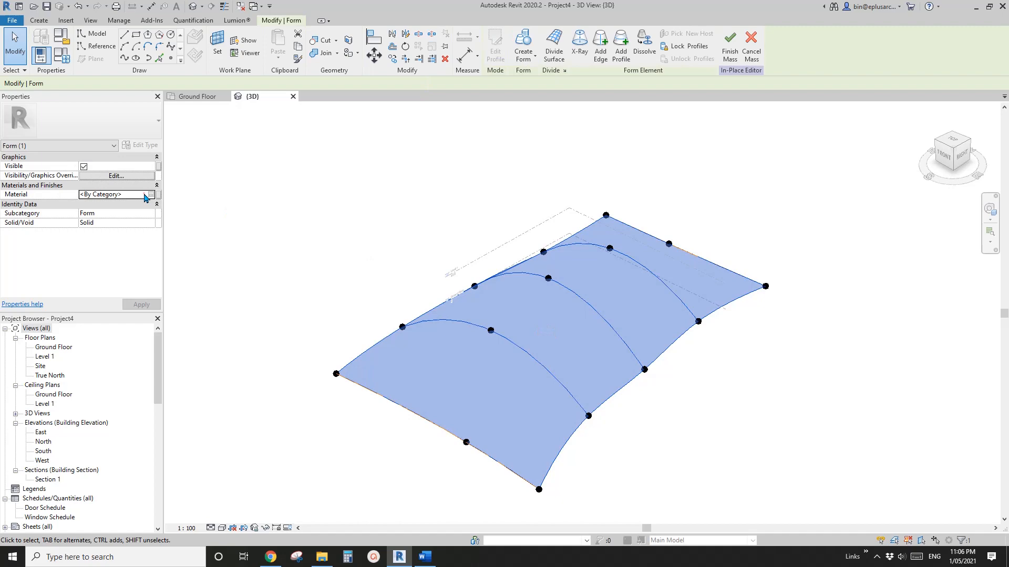
{"action": "left_click", "coordinate": [151, 194]}
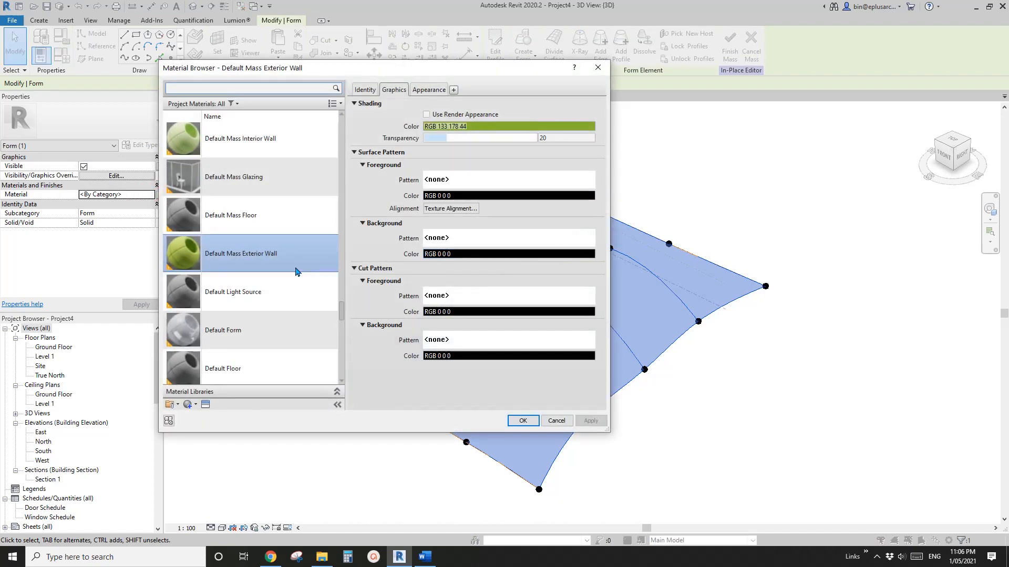
{"action": "scroll", "scroll_direction": "down", "scroll_amount": 3}
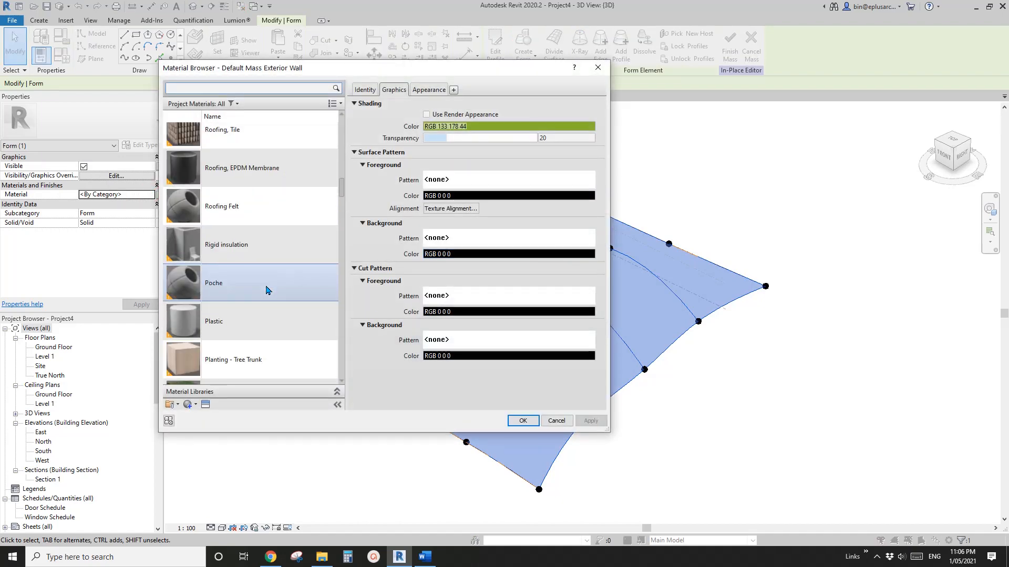
{"action": "scroll", "scroll_direction": "down", "scroll_amount": 3}
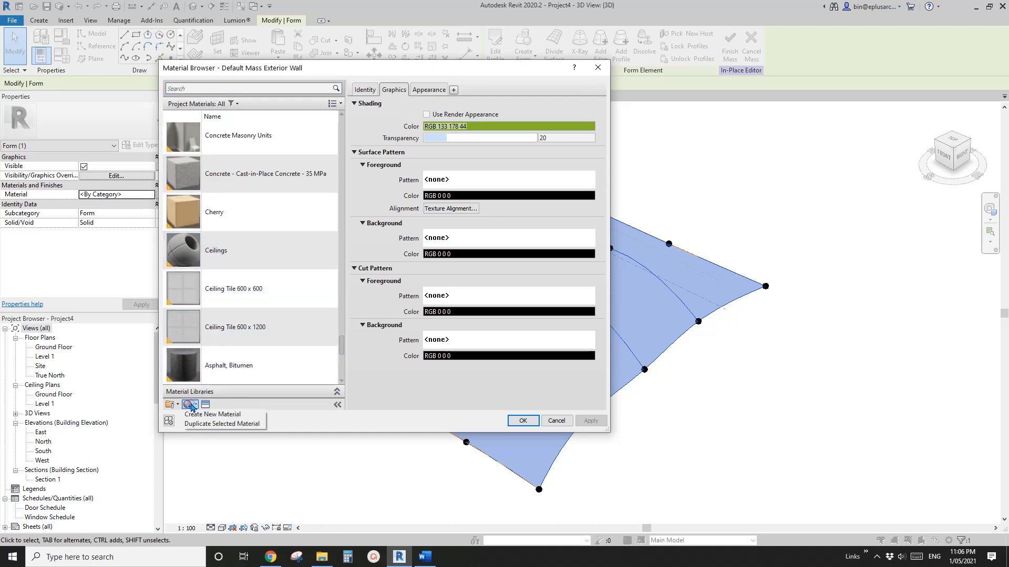
{"action": "left_click", "coordinate": [186, 404]}
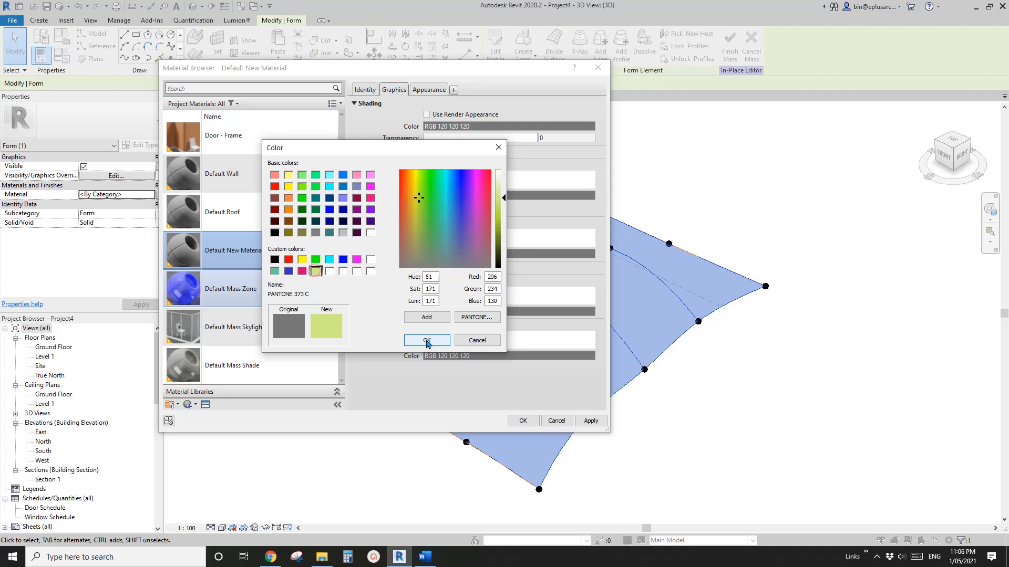
{"action": "left_click", "coordinate": [427, 340]}
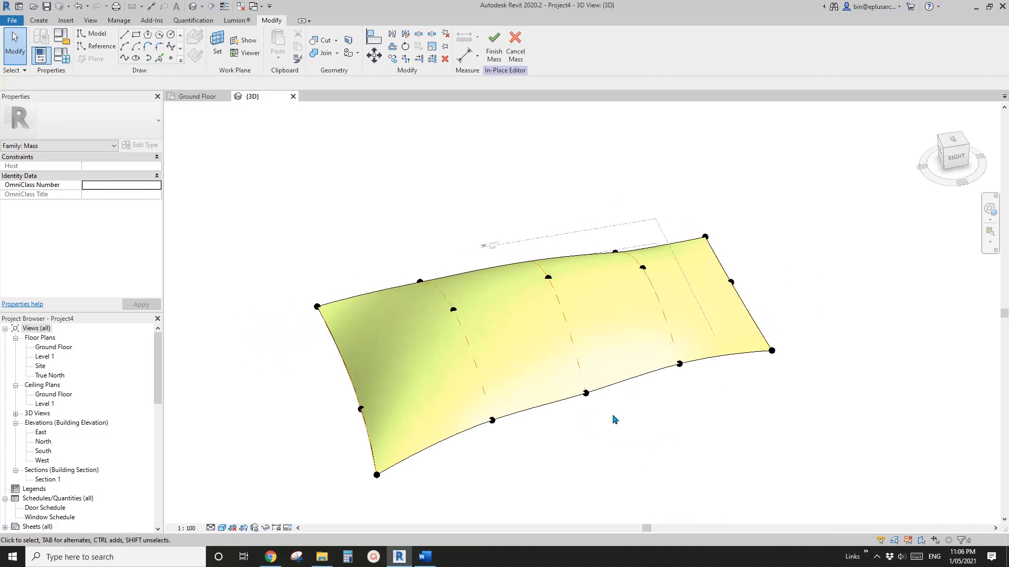
{"action": "left_click_drag", "start_coordinate": [614, 419], "coordinate": [622, 409]}
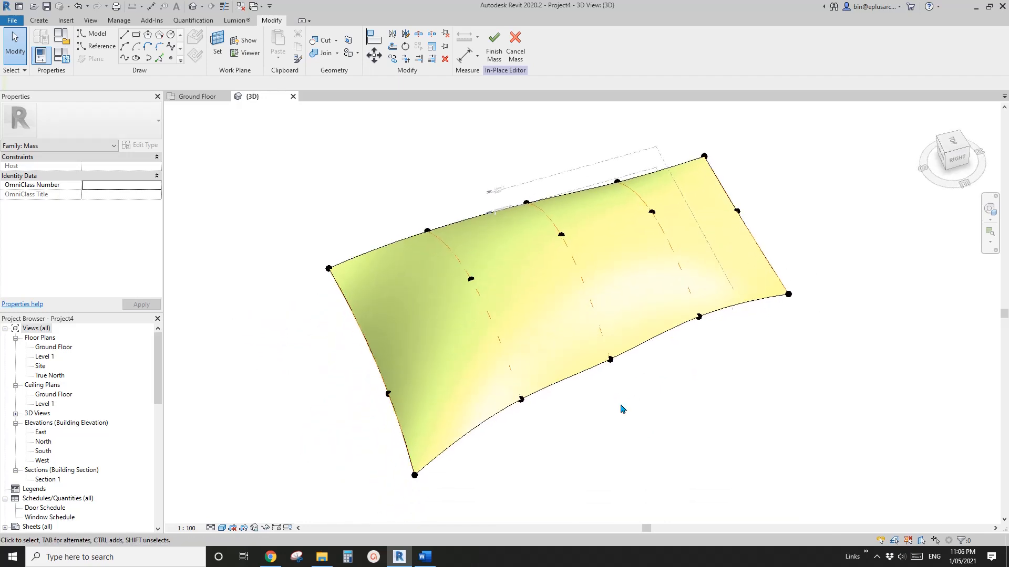
{"action": "left_click", "coordinate": [220, 528]}
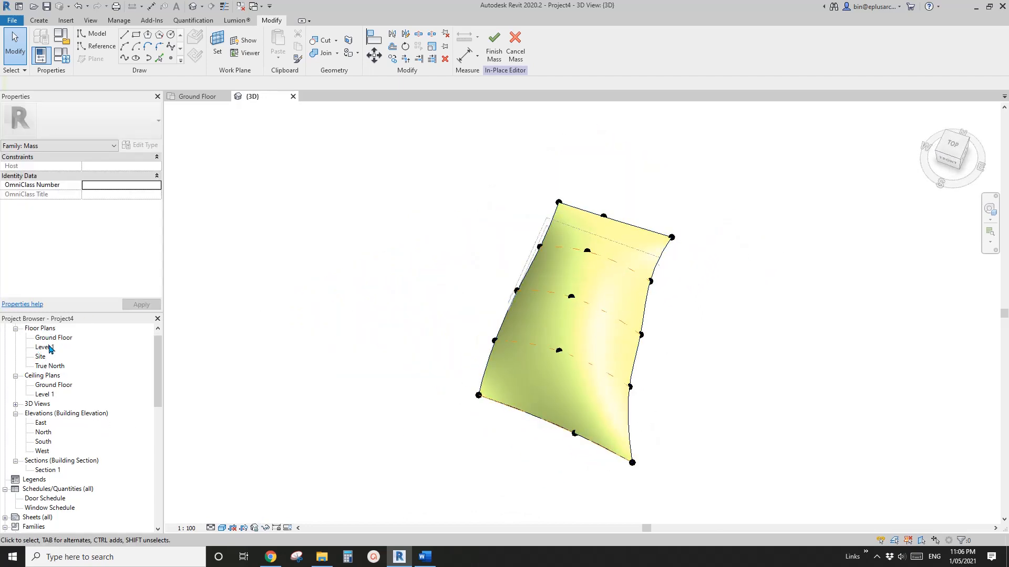
In the Ground Floor plan, draw a closed spline reference loop at the surface's right edge.
{"action": "double_click", "coordinate": [53, 338]}
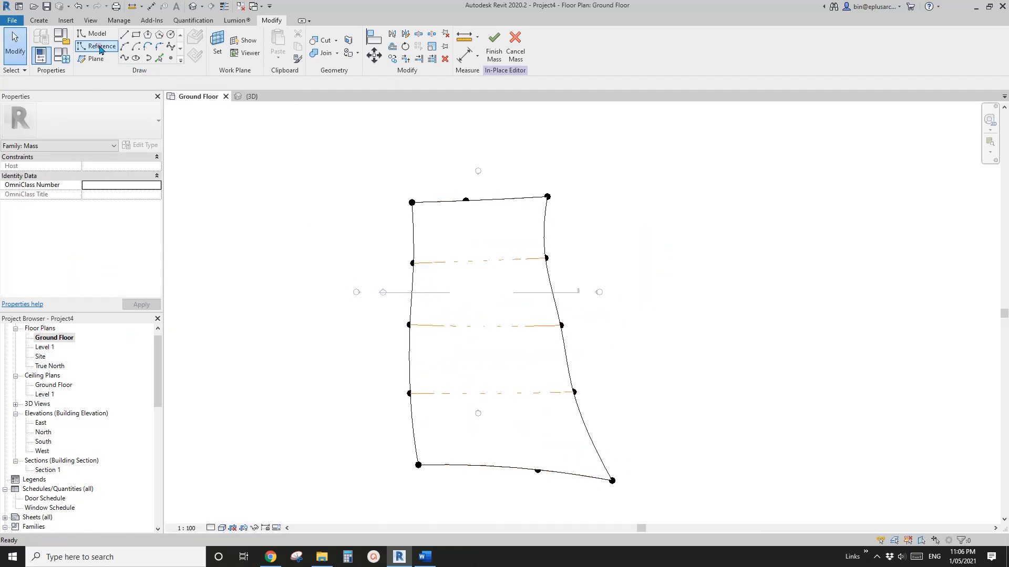
{"action": "left_click", "coordinate": [99, 45]}
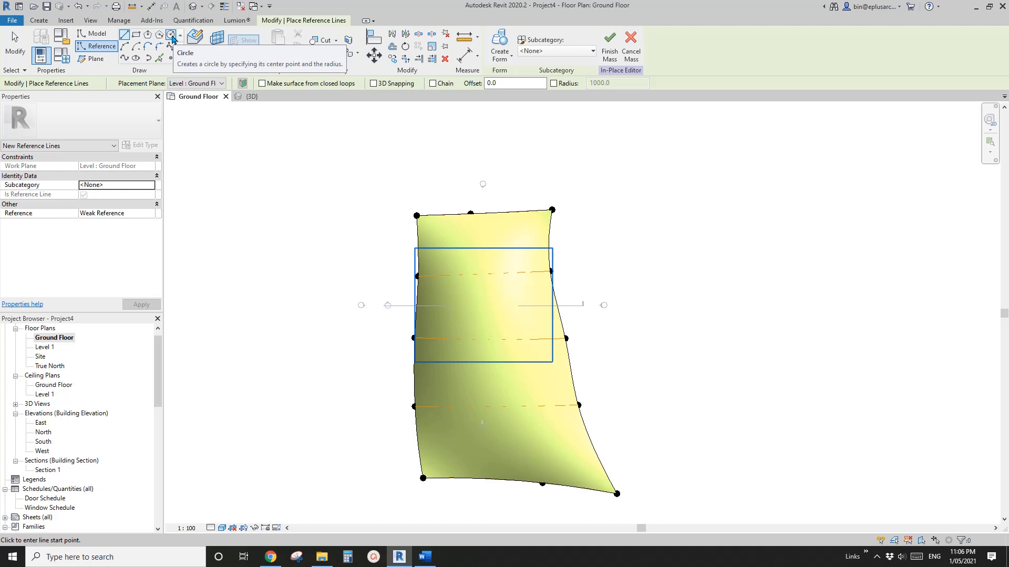
{"action": "mouse_move", "coordinate": [170, 34]}
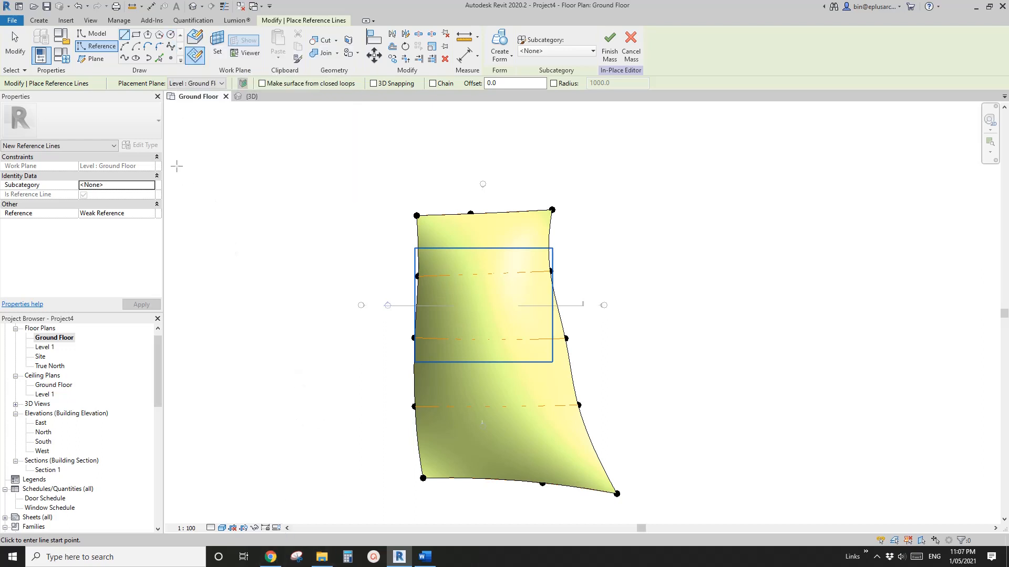
{"action": "mouse_move", "coordinate": [123, 58]}
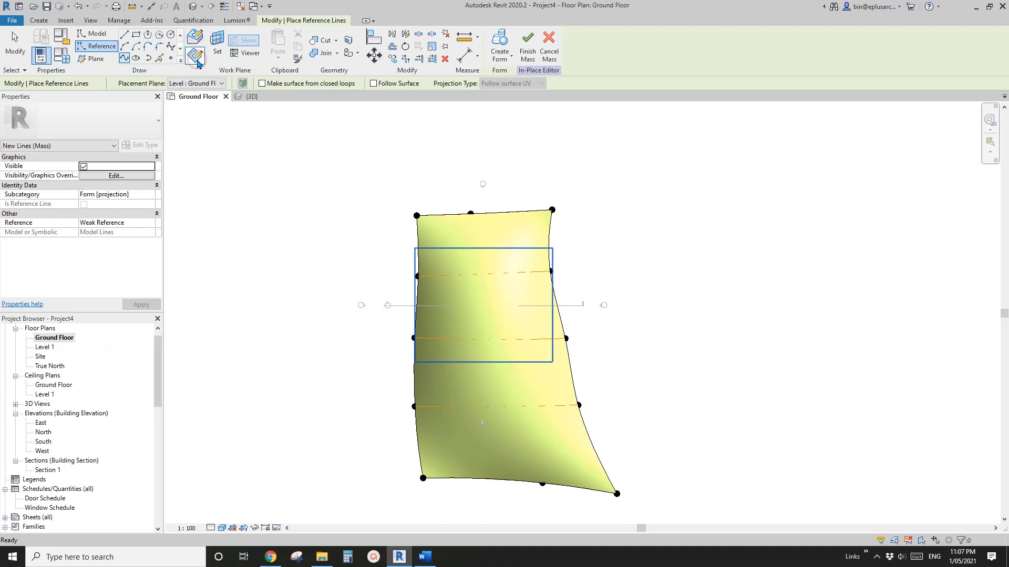
{"action": "mouse_move", "coordinate": [194, 57]}
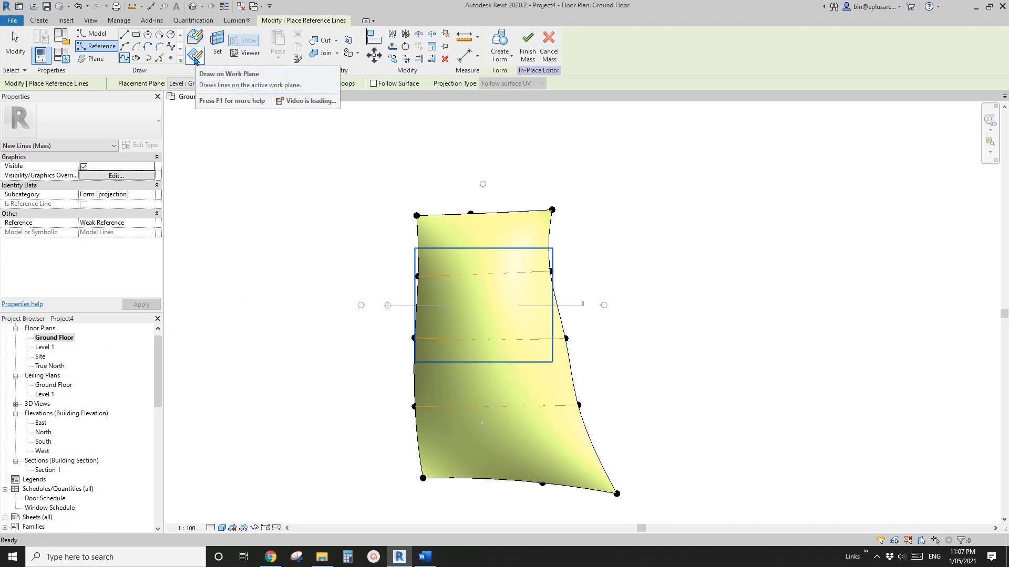
{"action": "mouse_move", "coordinate": [298, 134]}
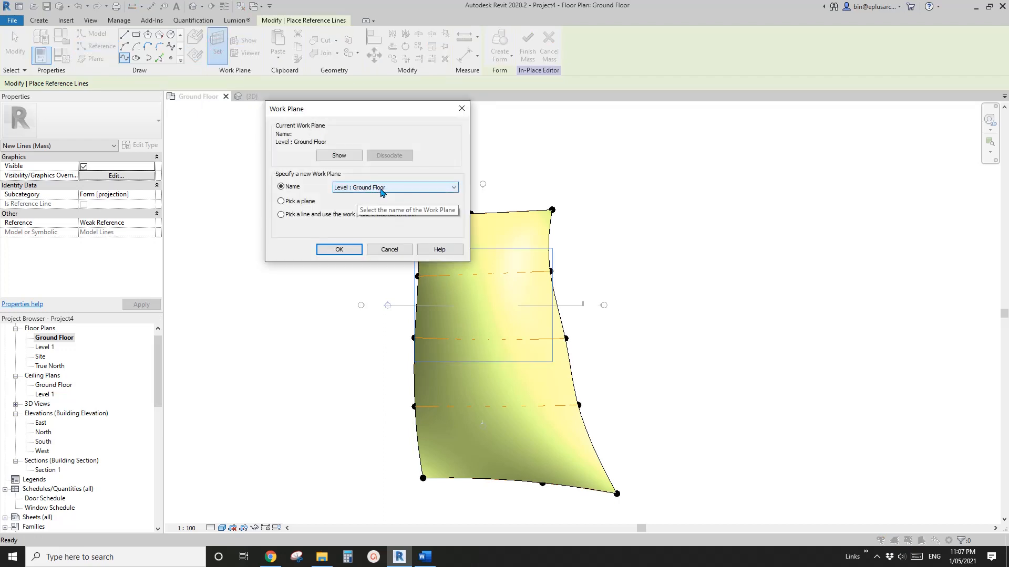
{"action": "left_click", "coordinate": [339, 250]}
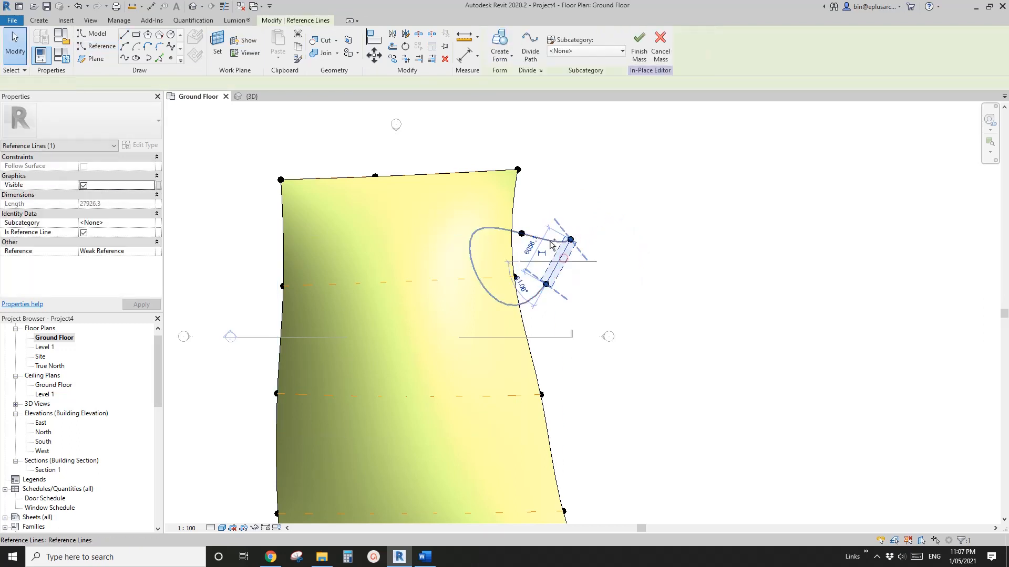
Finish the profile sketch and drag its points into a teardrop-shaped loop.
{"action": "left_click", "coordinate": [499, 45]}
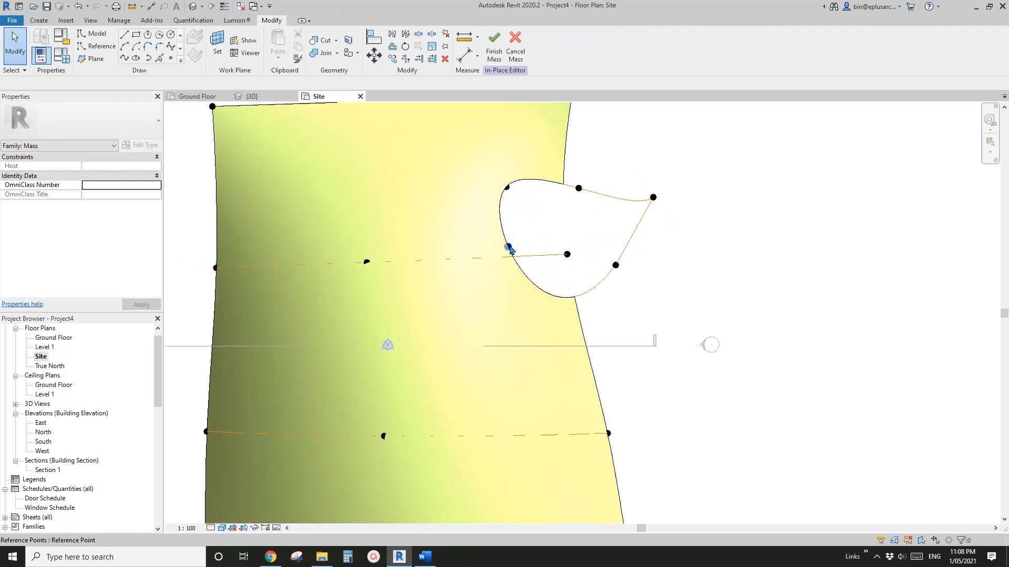
{"action": "left_click", "coordinate": [508, 249]}
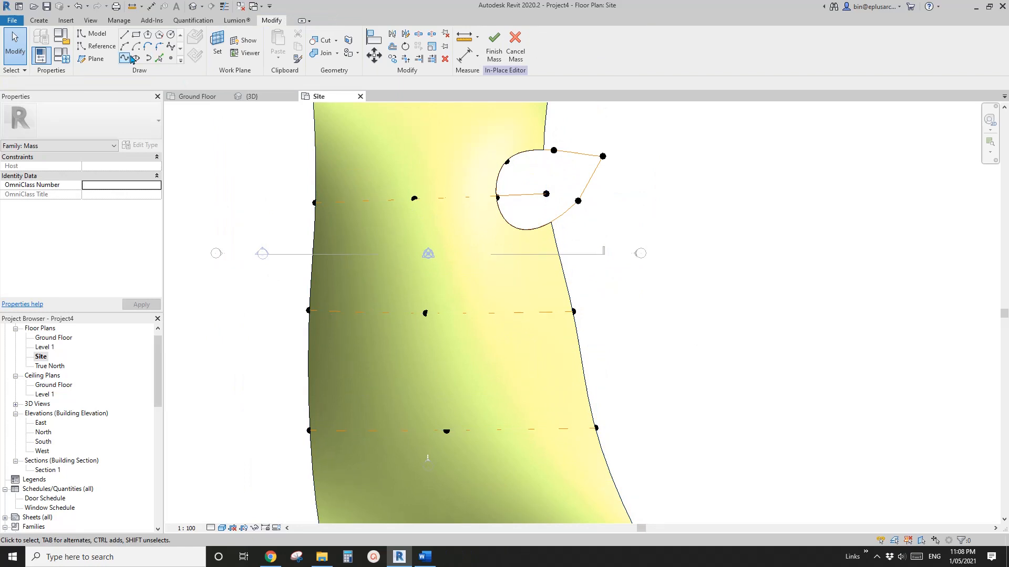
Draw circular reference profiles over the surface edges, including the upper left edge.
{"action": "left_click", "coordinate": [96, 46]}
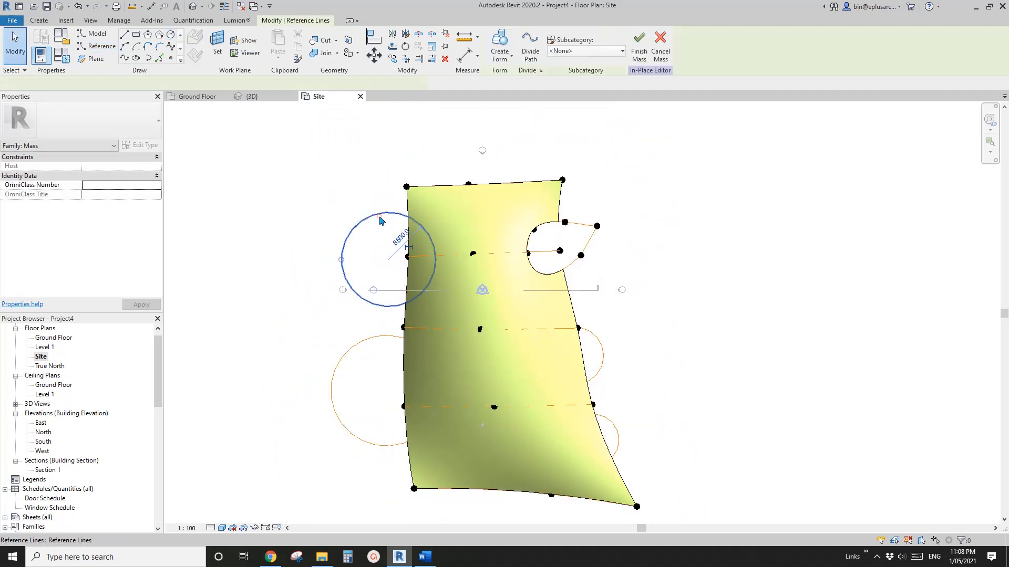
{"action": "left_click", "coordinate": [425, 238]}
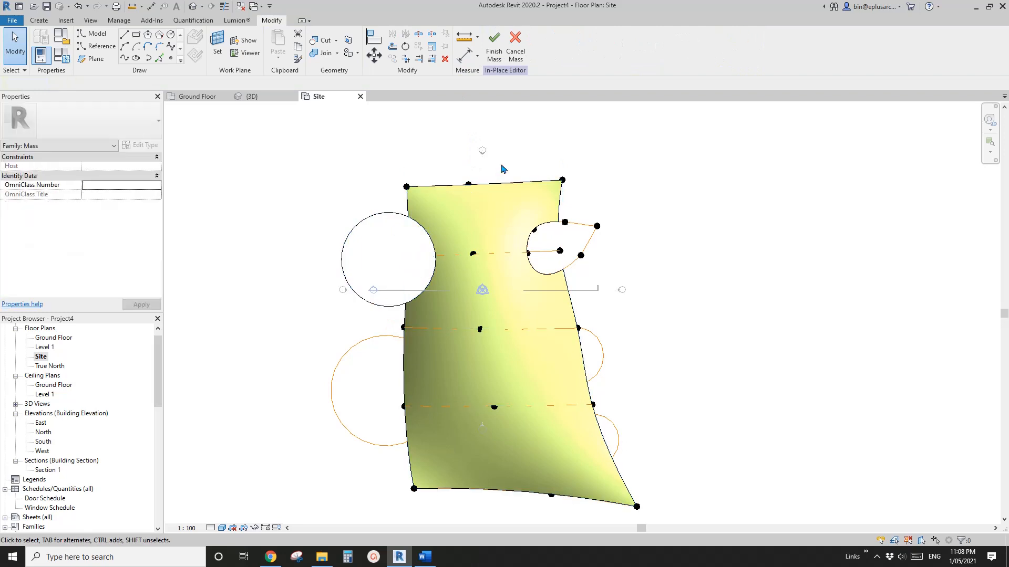
{"action": "left_click", "coordinate": [386, 391]}
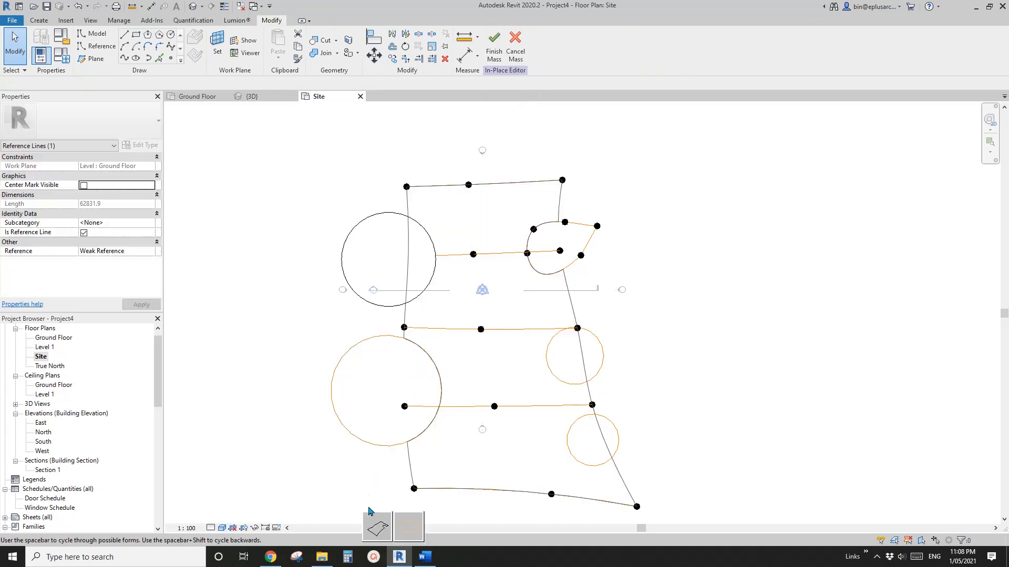
Select the circle profiles, including the small lower-right one, and create void forms.
{"action": "left_click", "coordinate": [500, 46]}
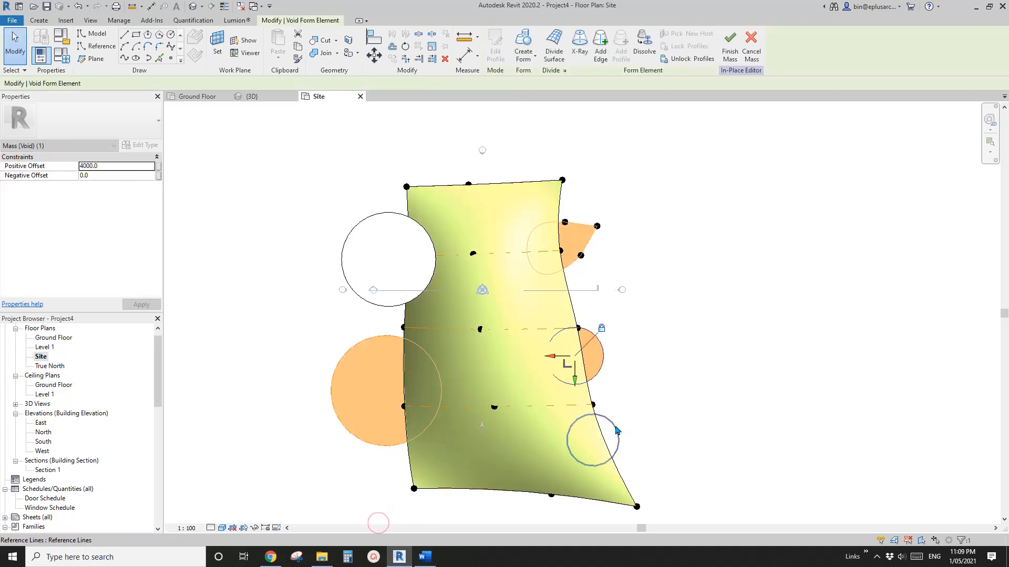
{"action": "left_click", "coordinate": [499, 45]}
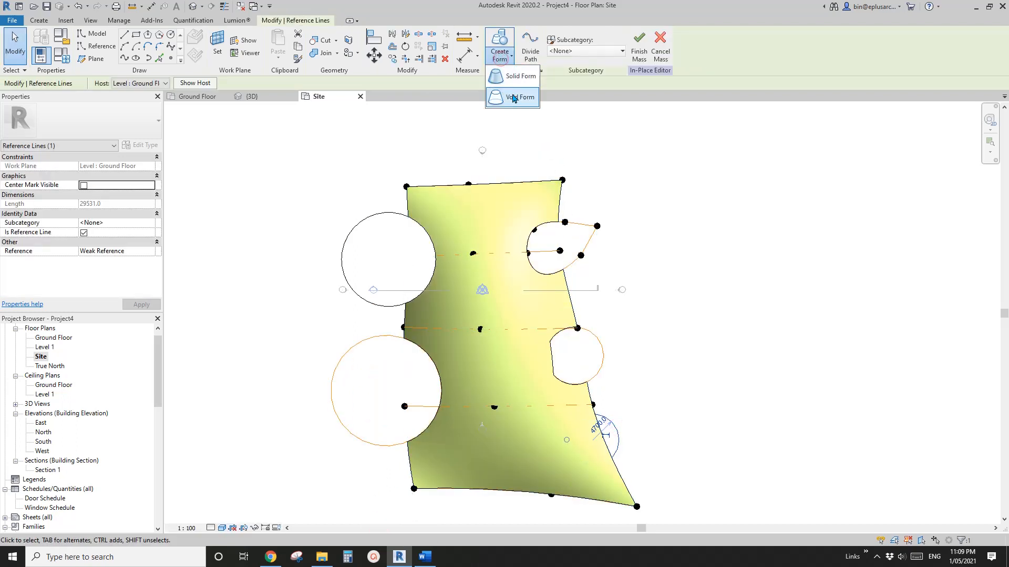
{"action": "left_click", "coordinate": [512, 97]}
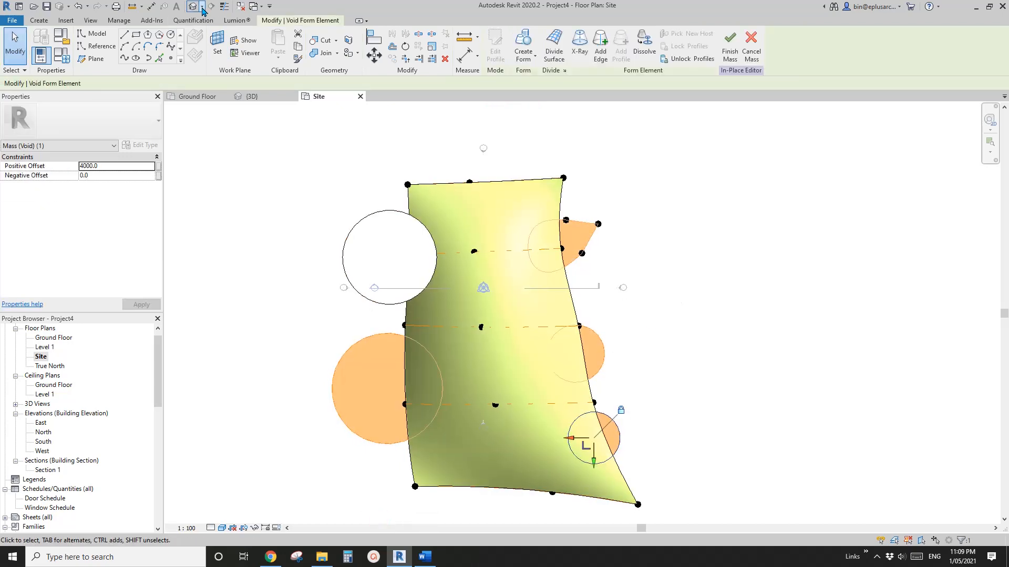
In the 3D view, switch the solid cylinder form from Solid to Void.
{"action": "left_click", "coordinate": [251, 96]}
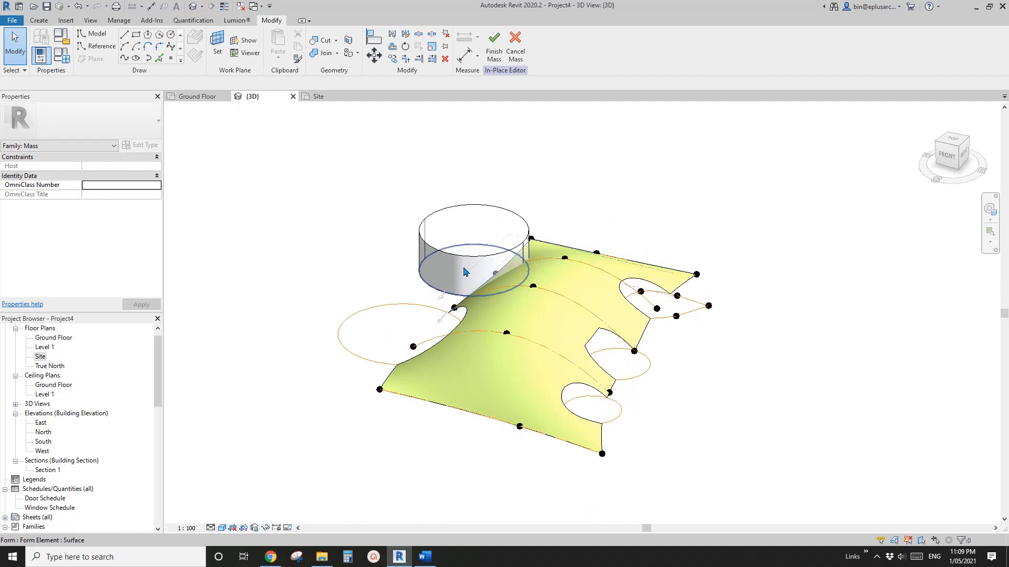
{"action": "left_click", "coordinate": [464, 270]}
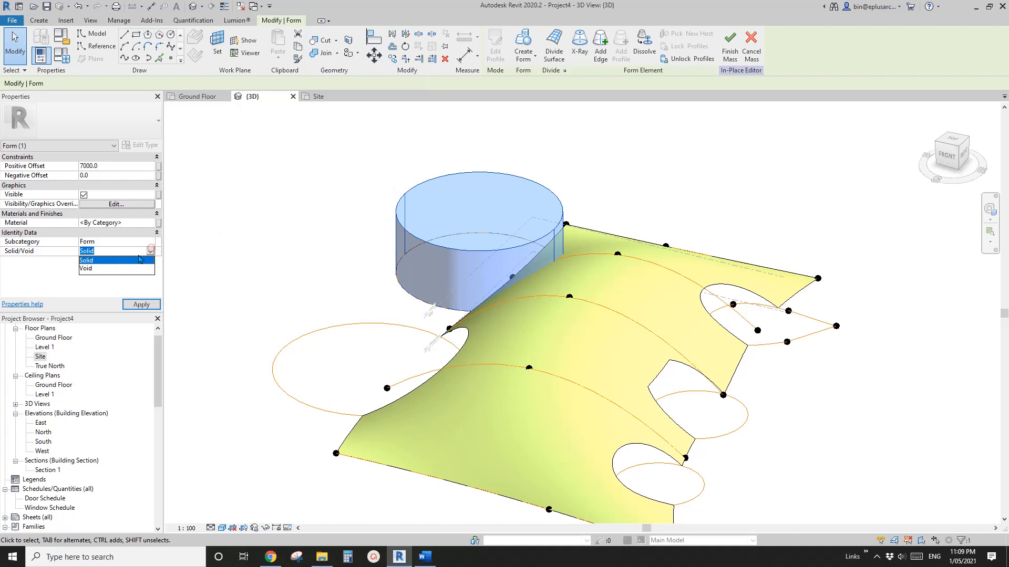
{"action": "left_click", "coordinate": [85, 269]}
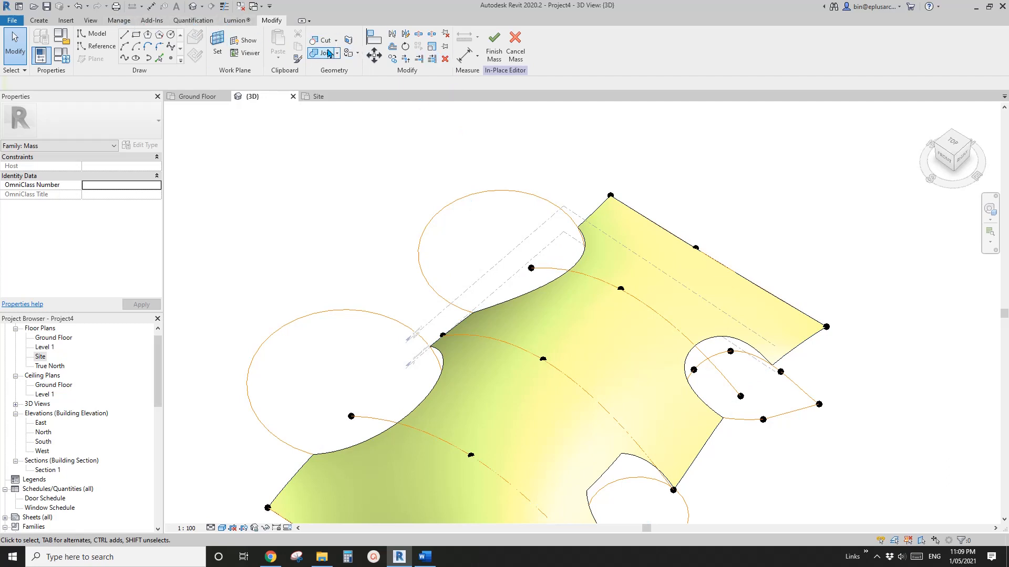
{"action": "mouse_move", "coordinate": [323, 41]}
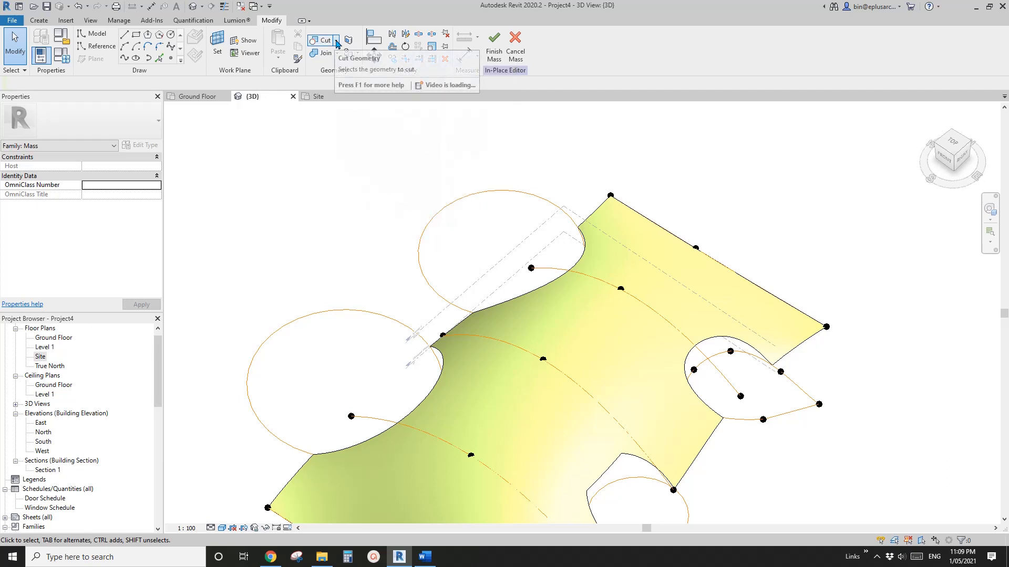
Use Cut/Uncut Geometry on a void and orbit to inspect the cut surface.
{"action": "left_click", "coordinate": [336, 41]}
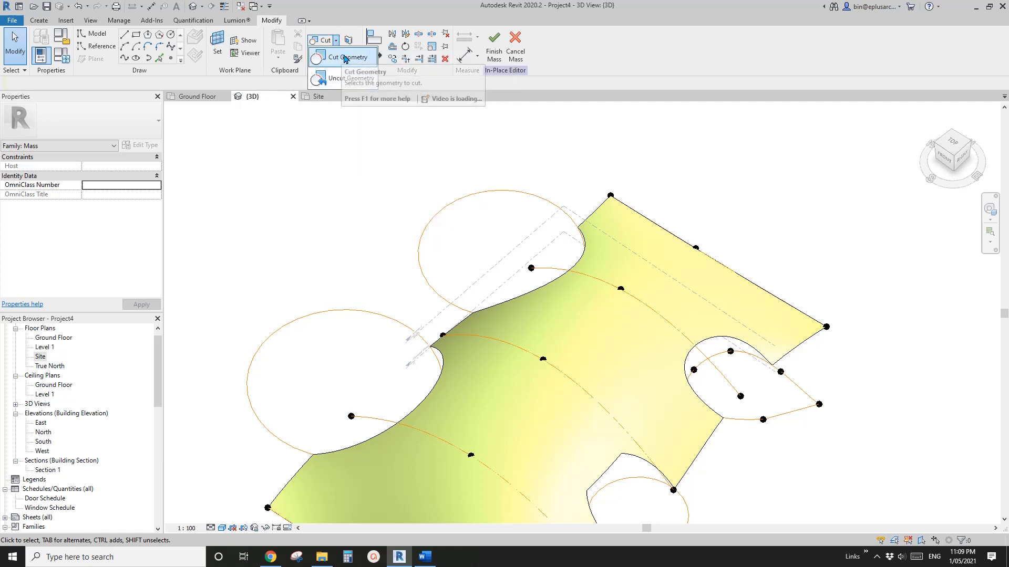
{"action": "mouse_move", "coordinate": [334, 79]}
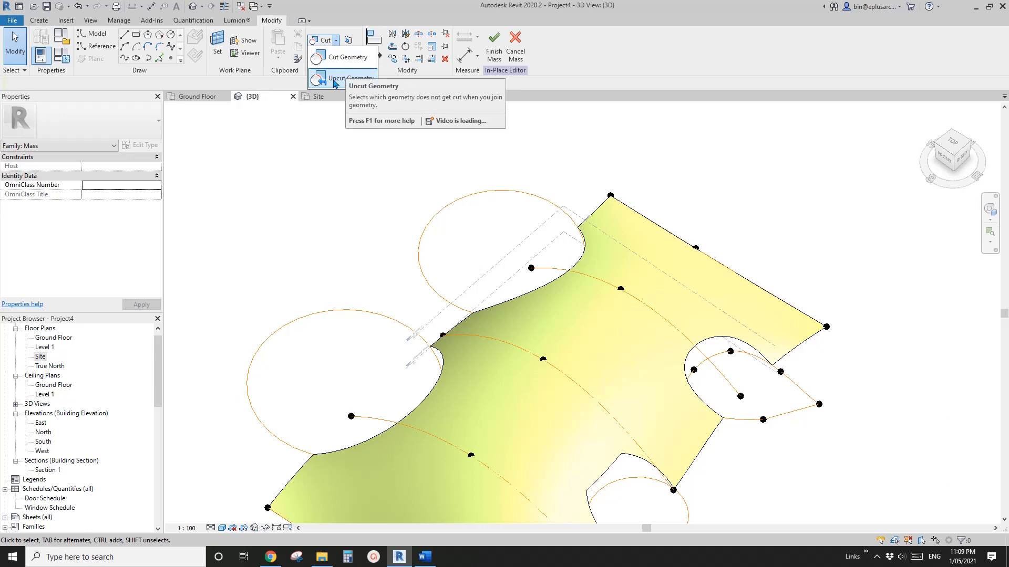
{"action": "left_click", "coordinate": [346, 77]}
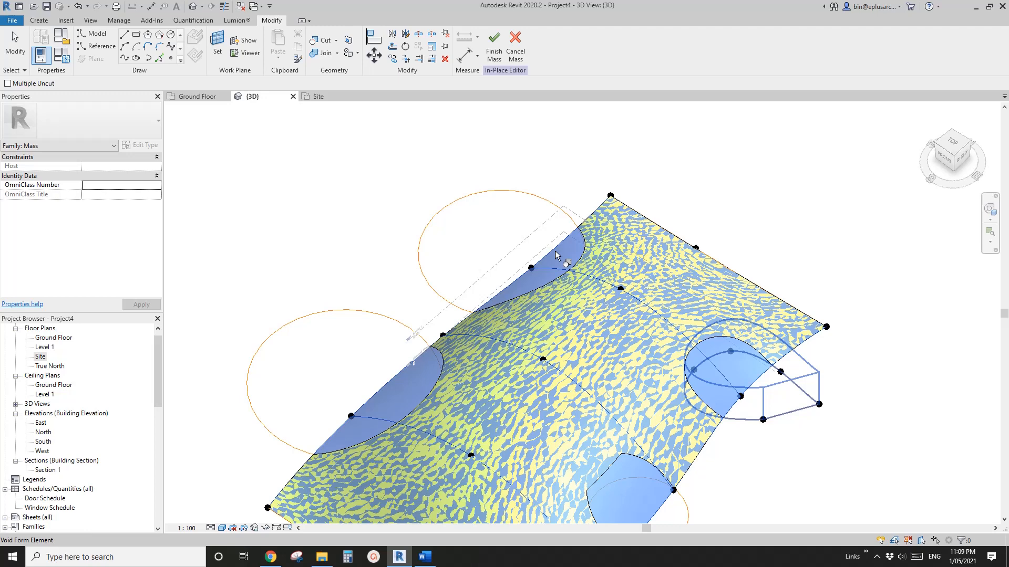
{"action": "left_click_drag", "start_coordinate": [553, 257], "coordinate": [412, 367]}
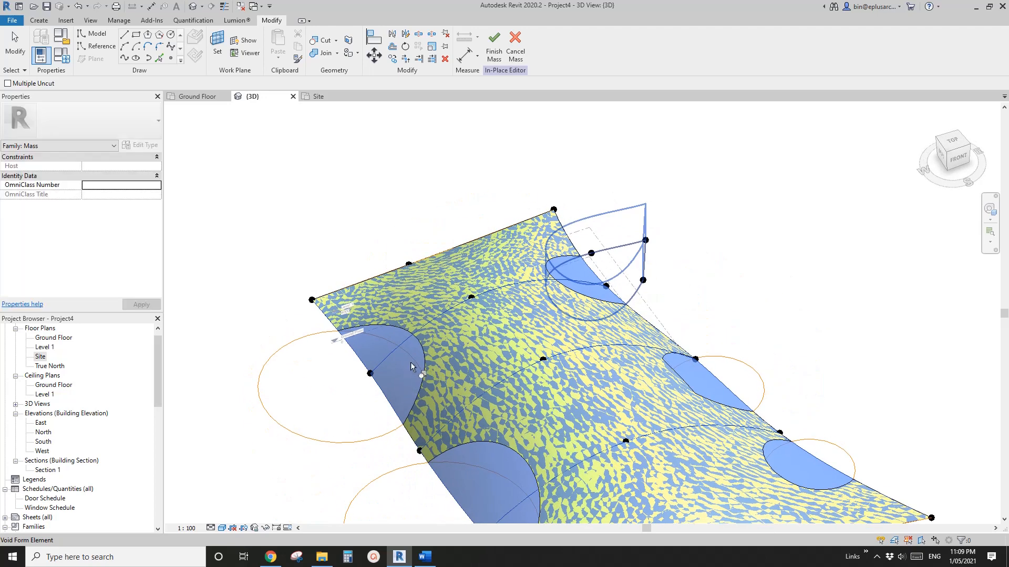
{"action": "mouse_move", "coordinate": [401, 376]}
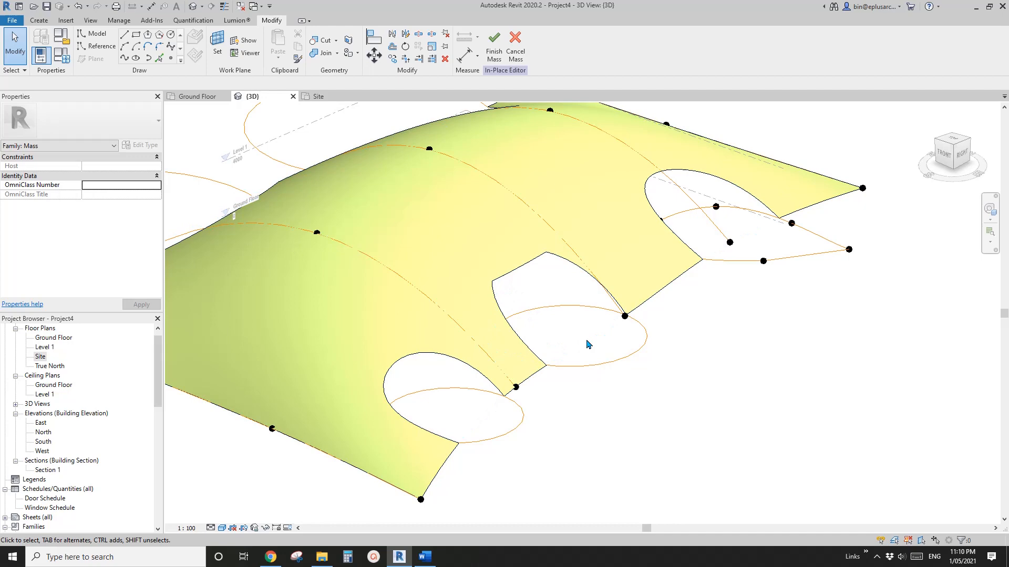
{"action": "mouse_move", "coordinate": [556, 306]}
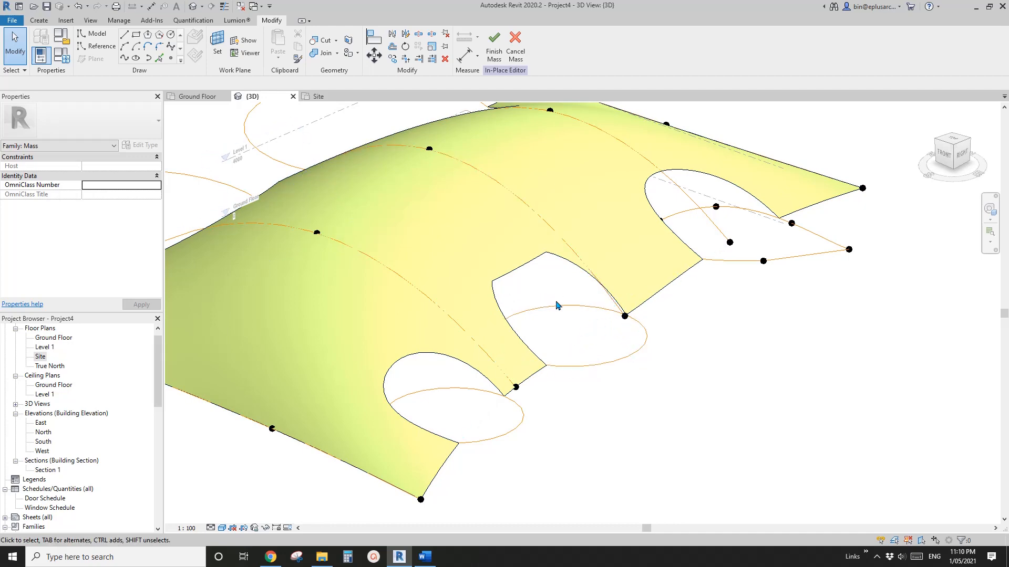
{"action": "left_click_drag", "start_coordinate": [556, 306], "coordinate": [319, 157]}
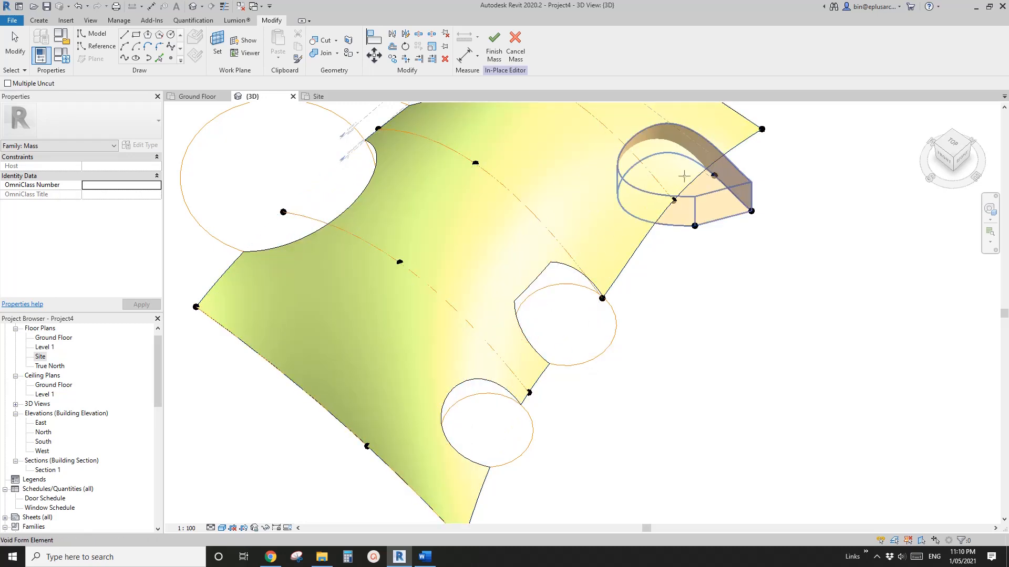
{"action": "left_click", "coordinate": [602, 298]}
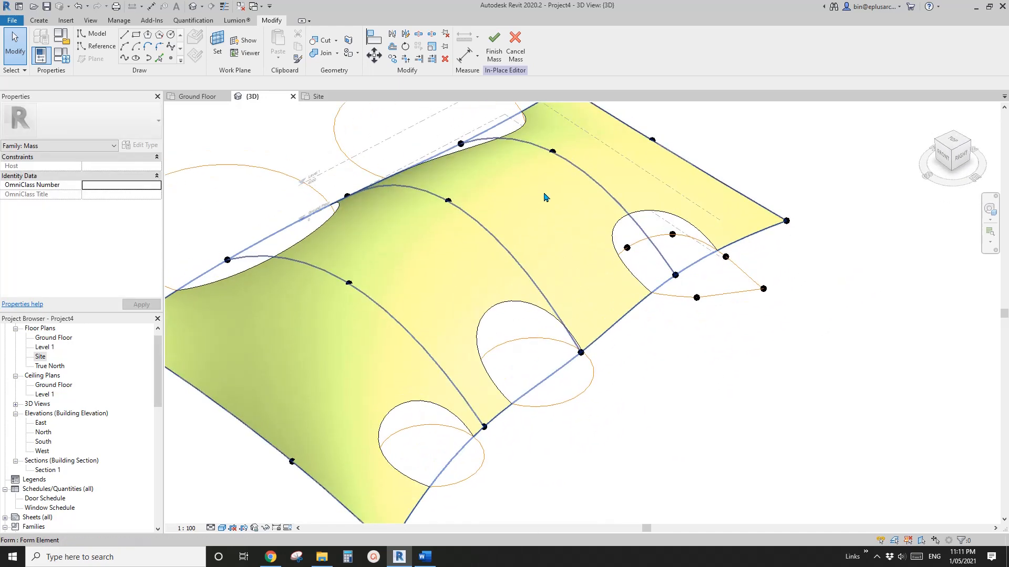
Finish the in-place mass and start a Roof by Face.
{"action": "left_click", "coordinate": [493, 37]}
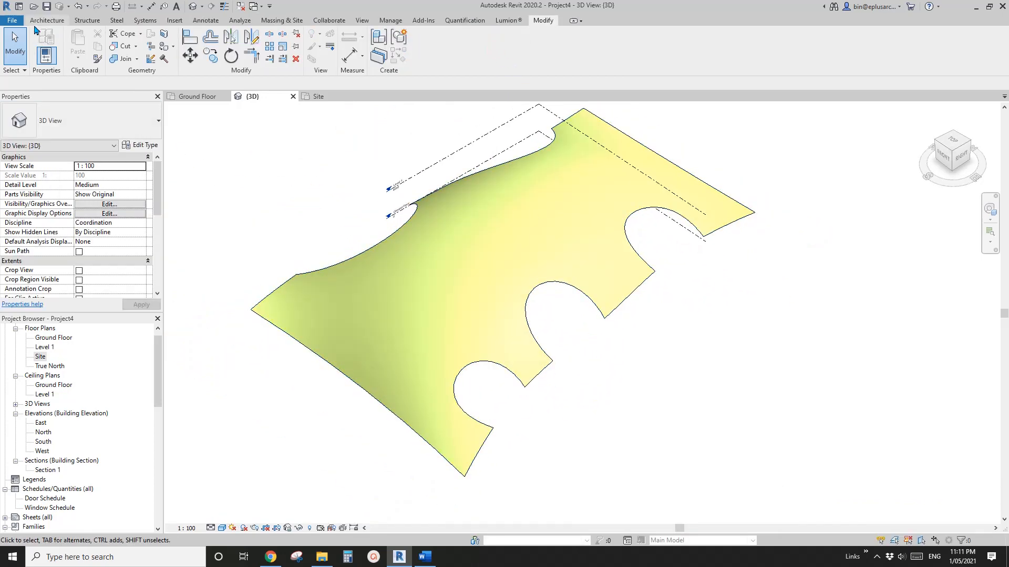
{"action": "left_click", "coordinate": [192, 47]}
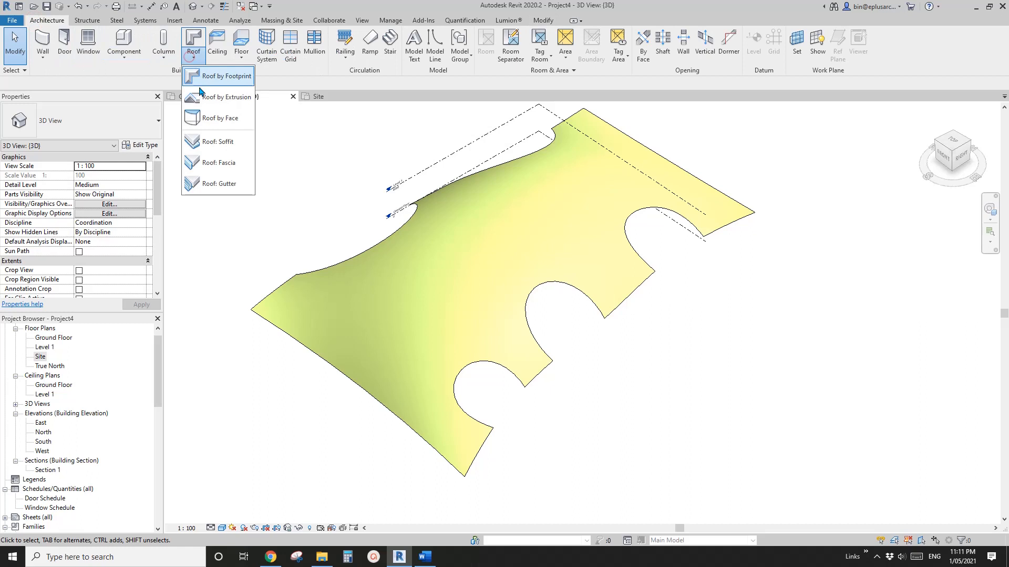
{"action": "mouse_move", "coordinate": [218, 118]}
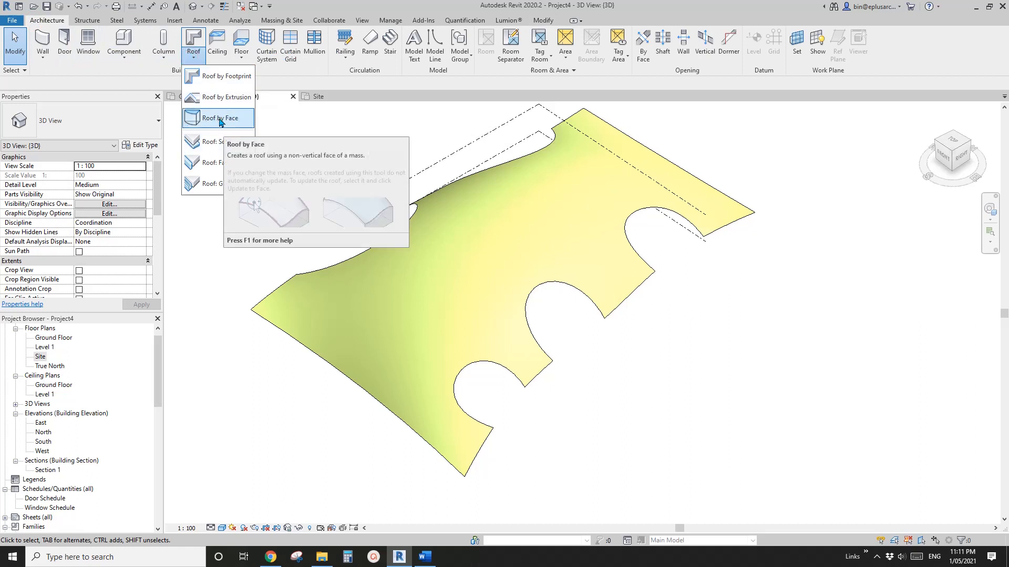
{"action": "left_click", "coordinate": [218, 118]}
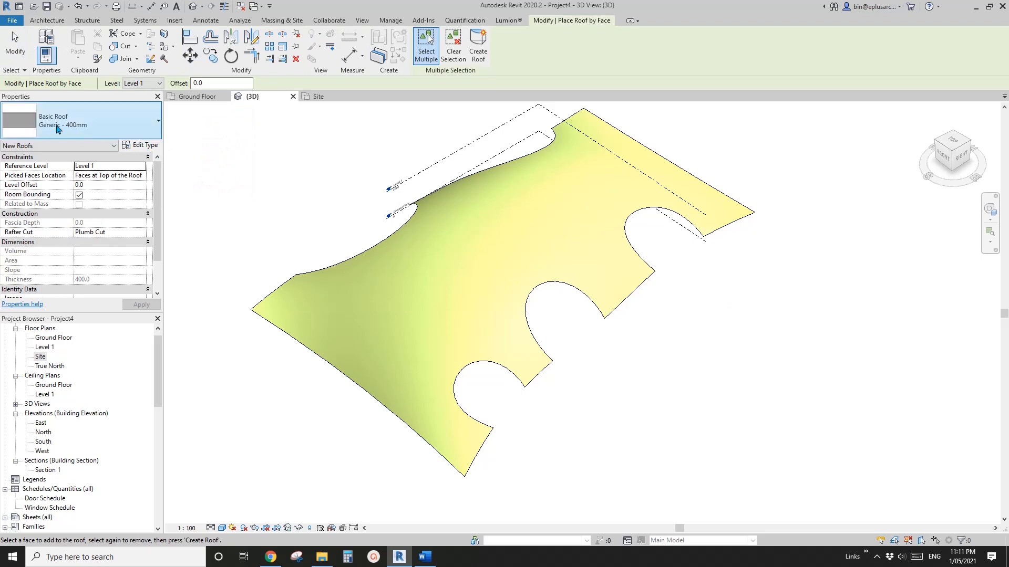
Duplicate Generic - 400mm as roof type 'brick' with a 200 structure thickness.
{"action": "left_click", "coordinate": [141, 146]}
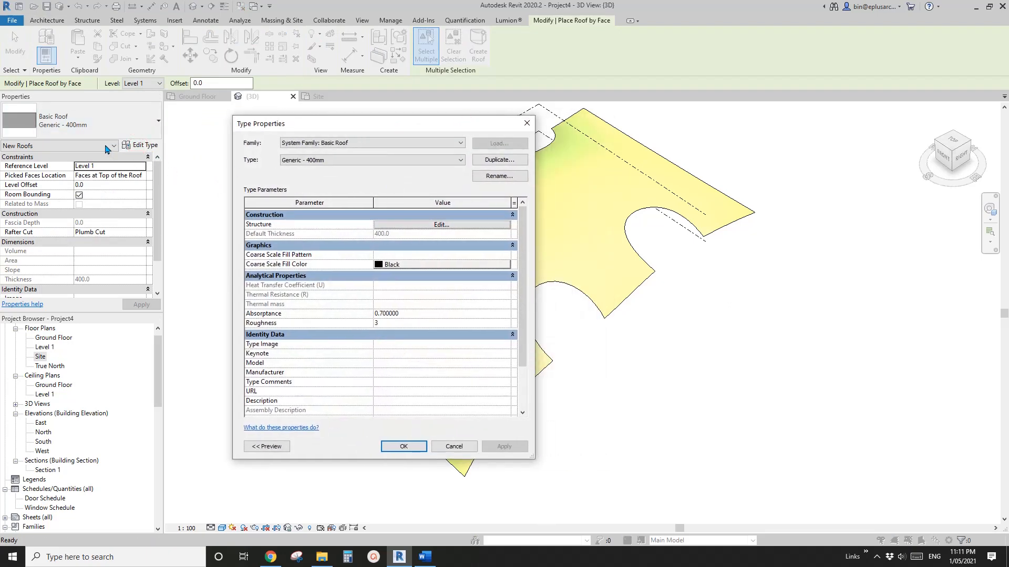
{"action": "left_click", "coordinate": [499, 160]}
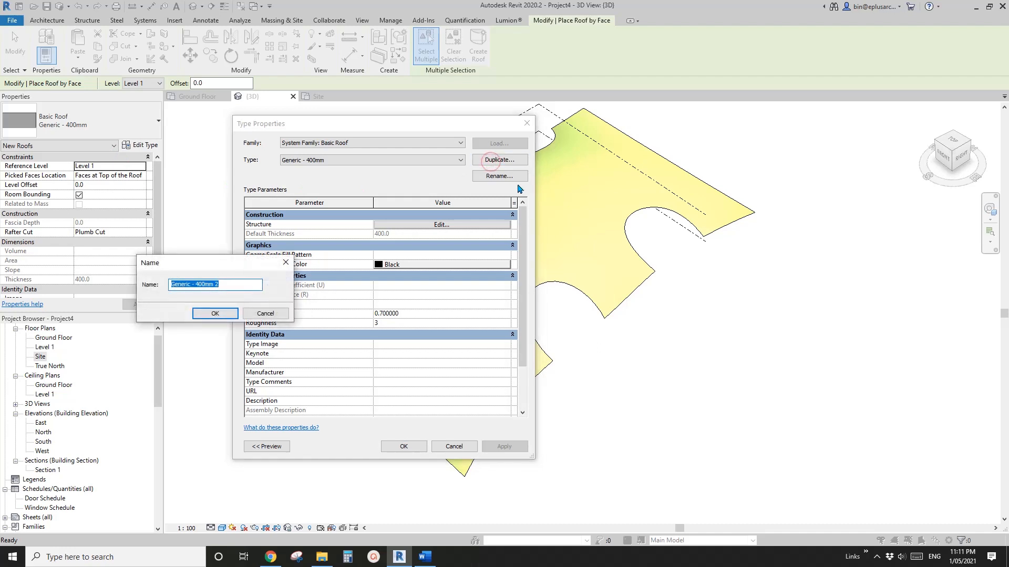
{"action": "type", "text": "brick"}
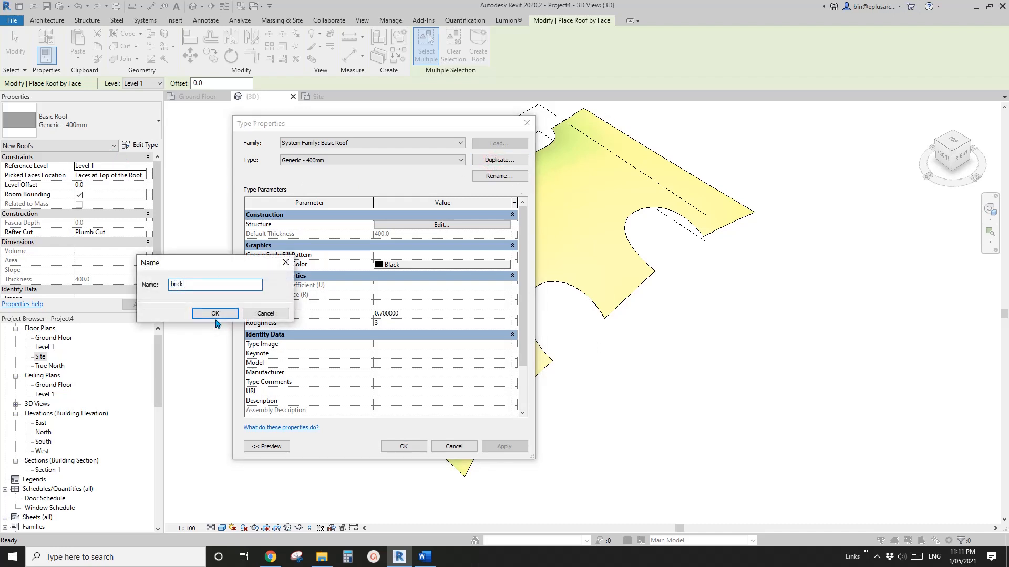
{"action": "left_click", "coordinate": [215, 313]}
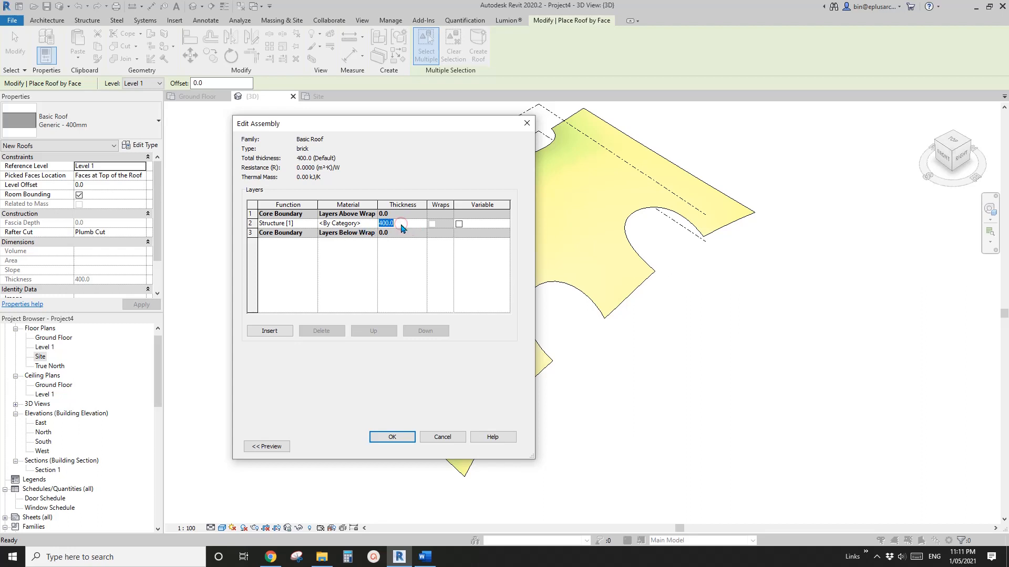
{"action": "type", "text": "200"}
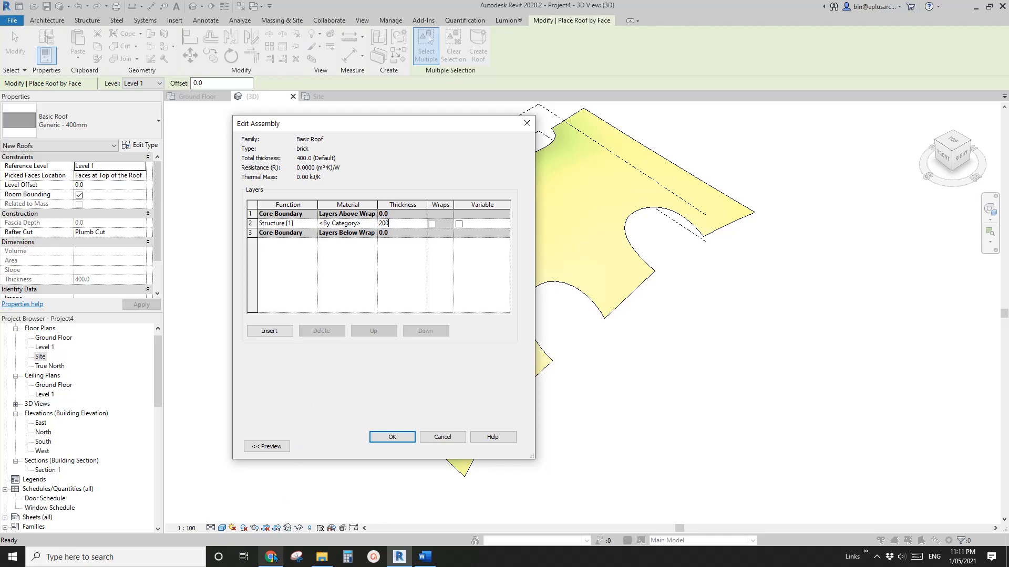
{"action": "left_click", "coordinate": [269, 557]}
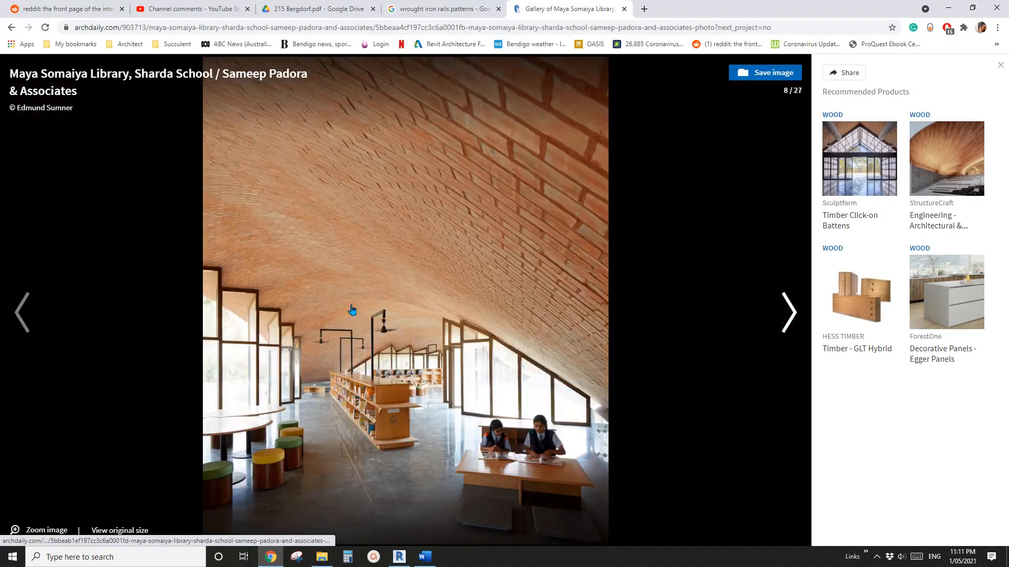
Browse back through the Maya Somaiya Library brick vault gallery photos.
{"action": "left_click", "coordinate": [22, 312]}
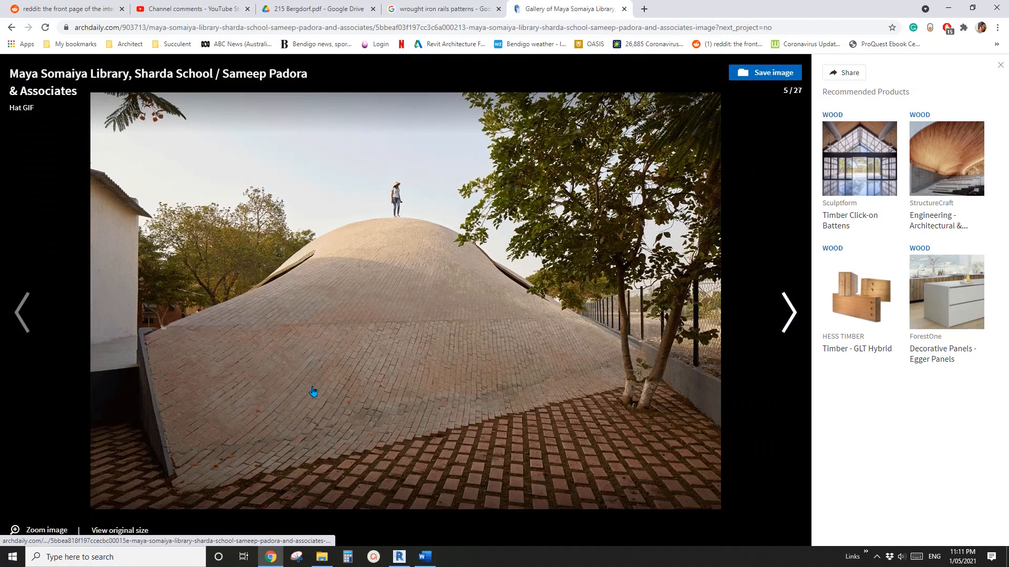
{"action": "left_click", "coordinate": [23, 313]}
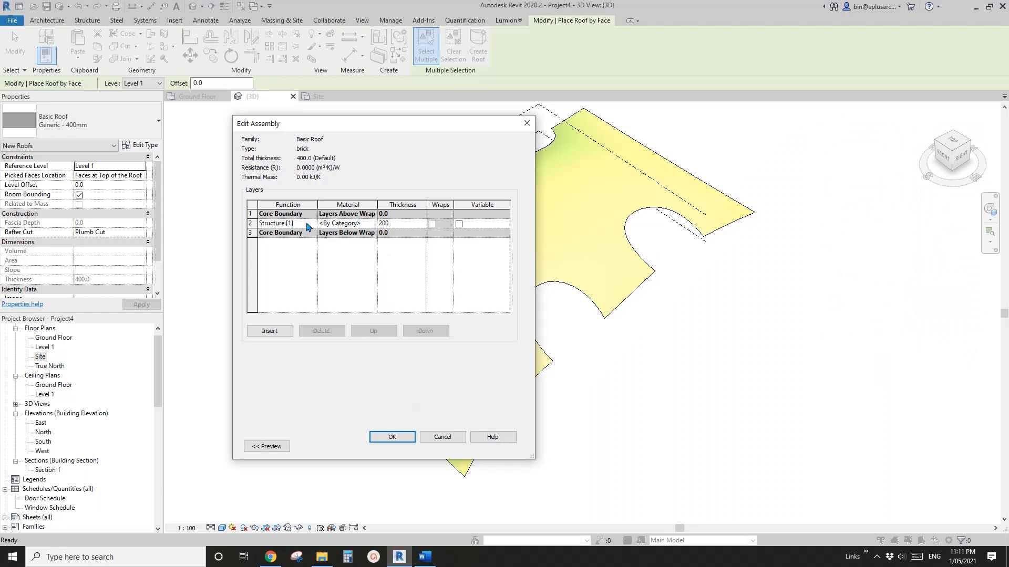
Set the roof's 200-thick structure layer material to Masonry - Brick - Brown.
{"action": "left_click", "coordinate": [402, 223]}
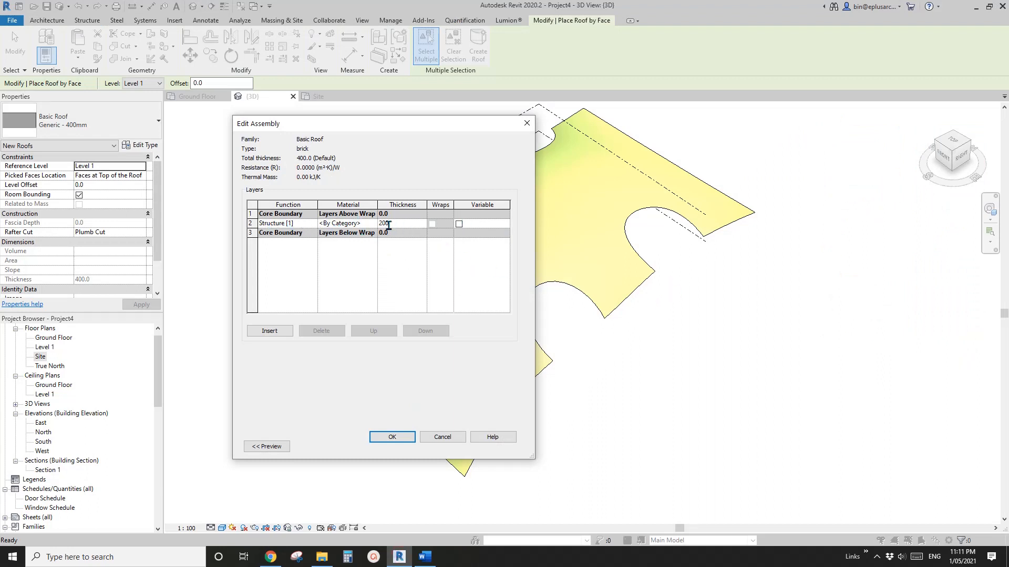
{"action": "left_click", "coordinate": [358, 223]}
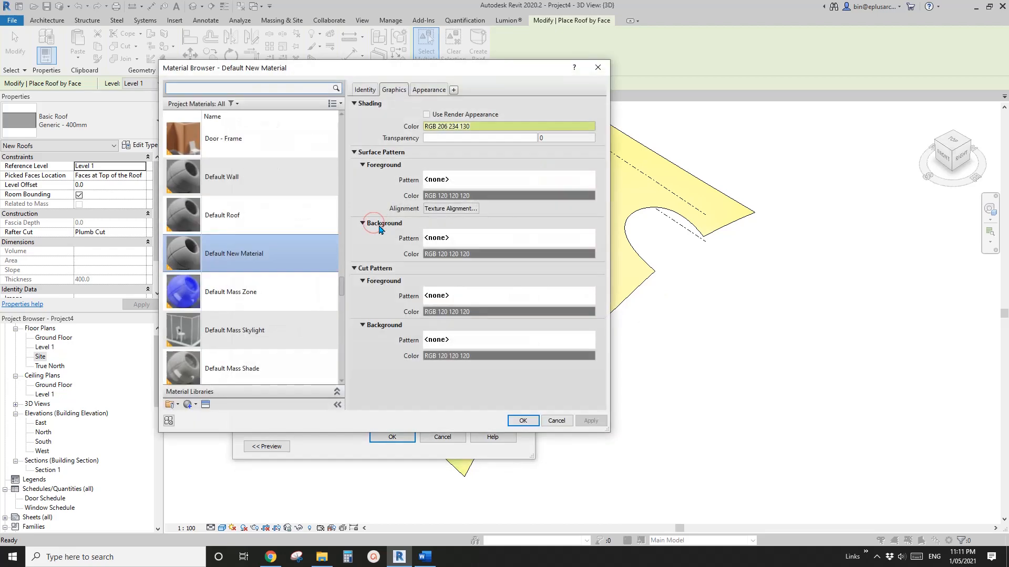
{"action": "type", "text": "brick"}
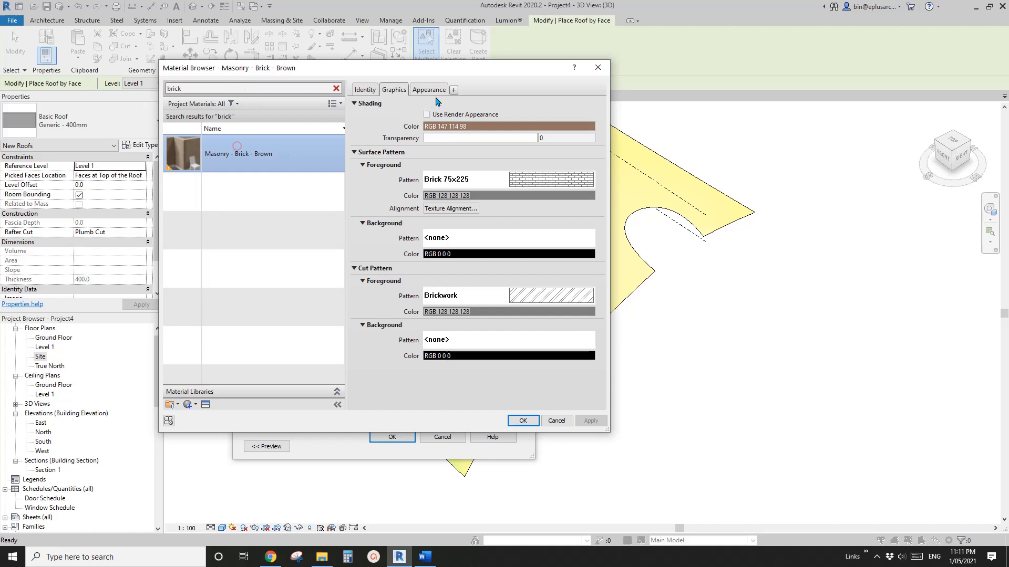
{"action": "left_click", "coordinate": [521, 421]}
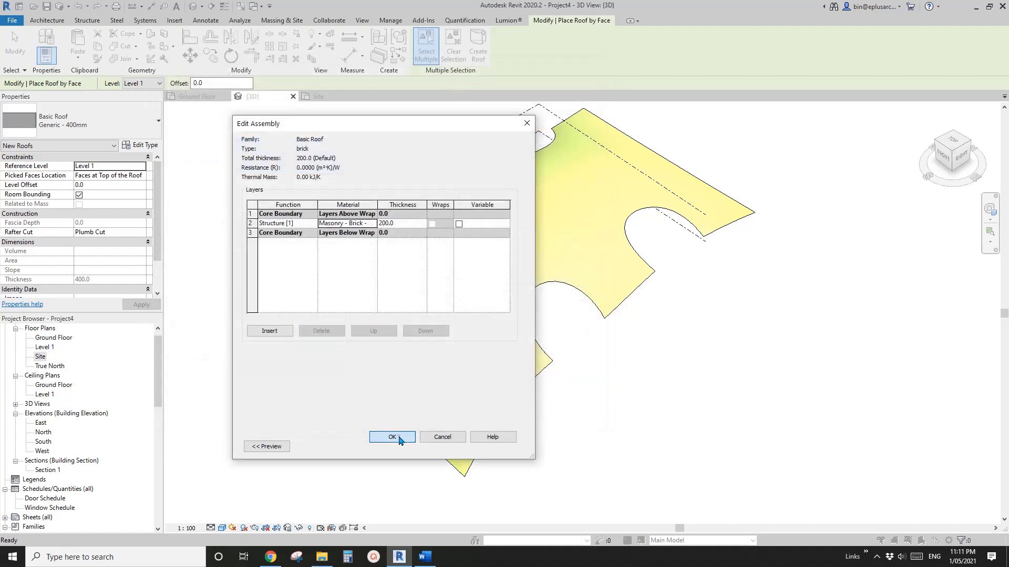
{"action": "left_click", "coordinate": [392, 437]}
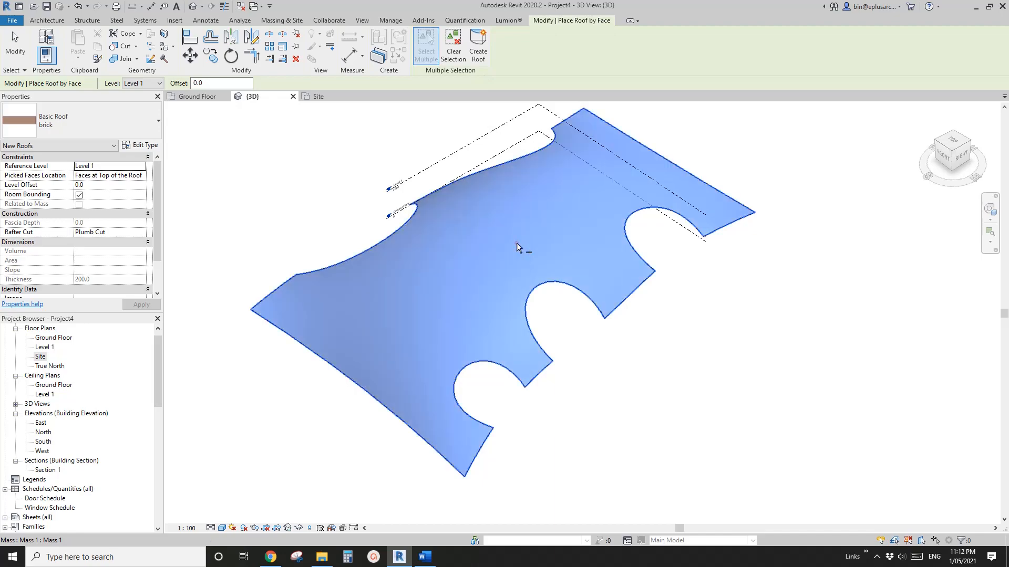
Create the brick roof on the picked mass face and set its Picked Faces Location.
{"action": "left_click", "coordinate": [477, 45]}
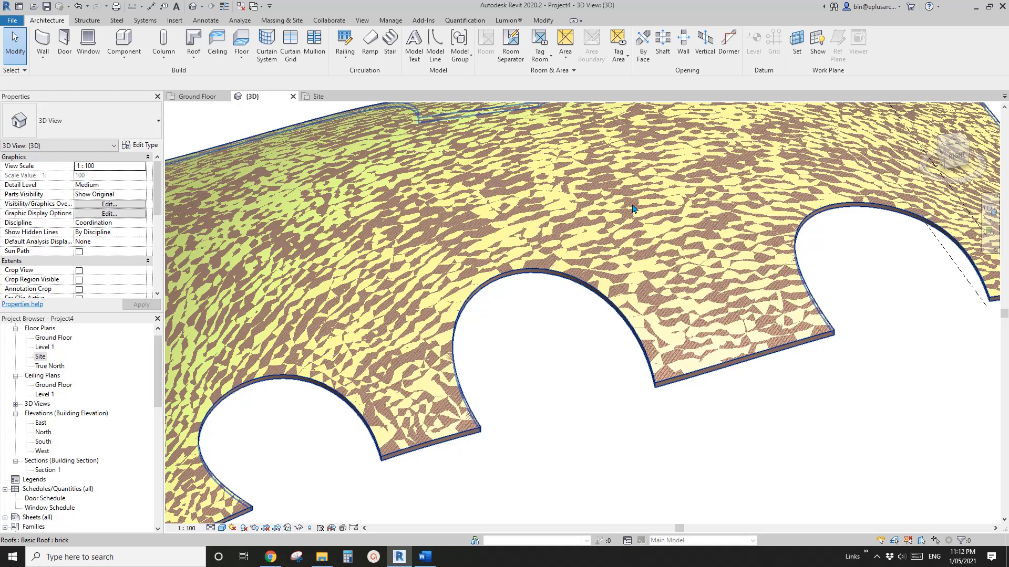
{"action": "mouse_move", "coordinate": [616, 193]}
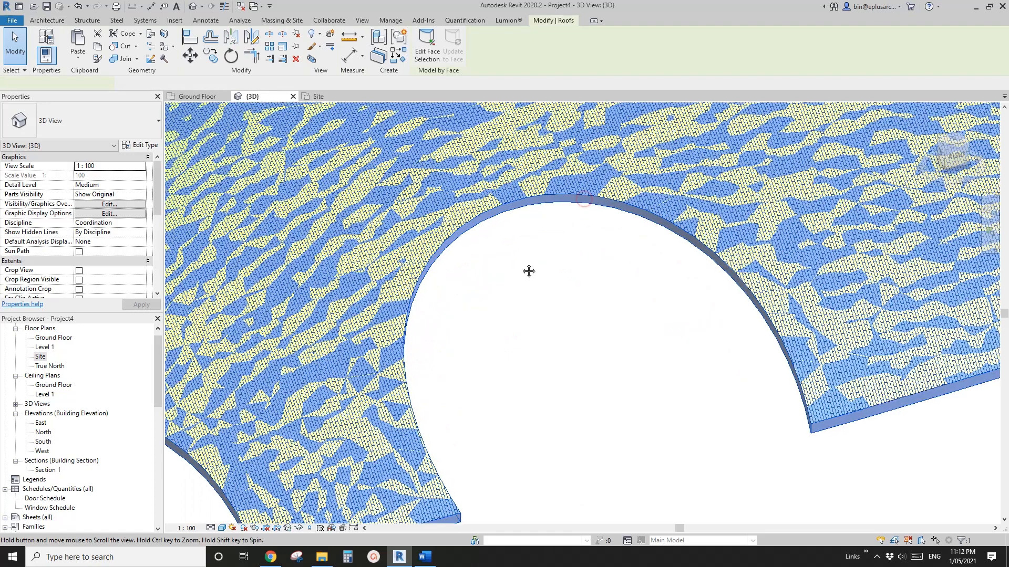
{"action": "left_click", "coordinate": [528, 250]}
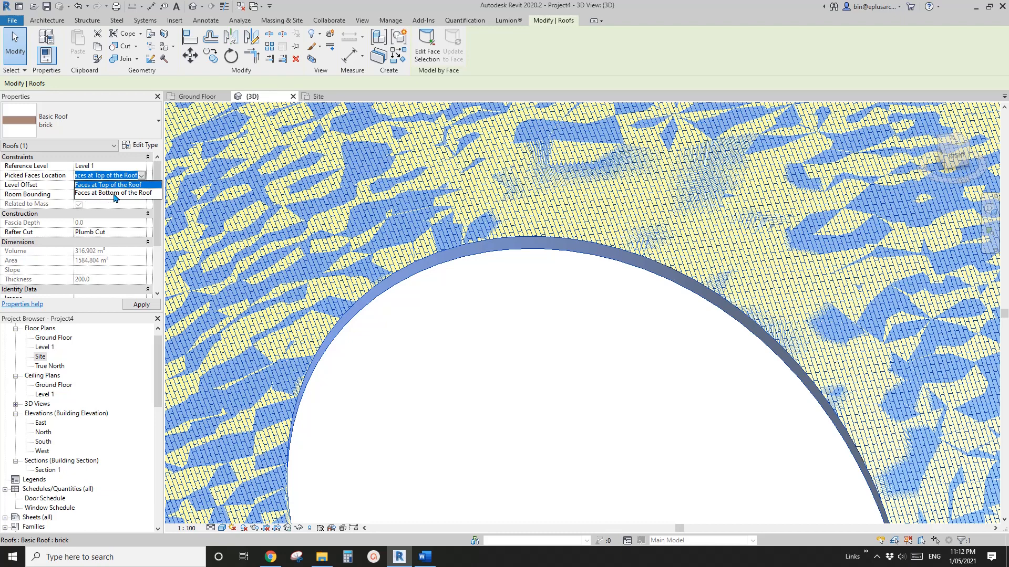
{"action": "left_click", "coordinate": [114, 192]}
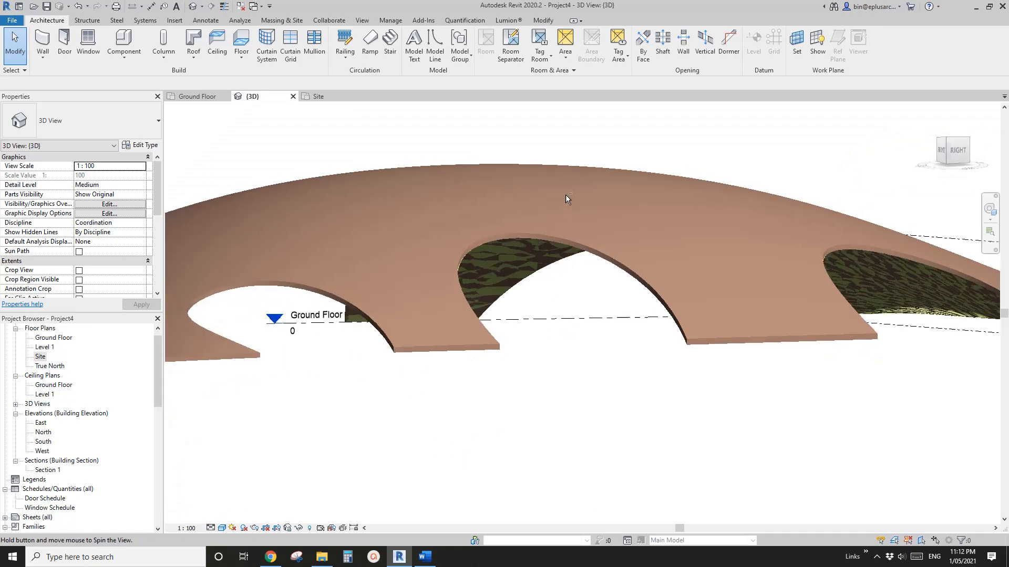
Orbit around the brick roof to inspect its arched edges from the side and above.
{"action": "left_click_drag", "start_coordinate": [567, 200], "coordinate": [489, 335]}
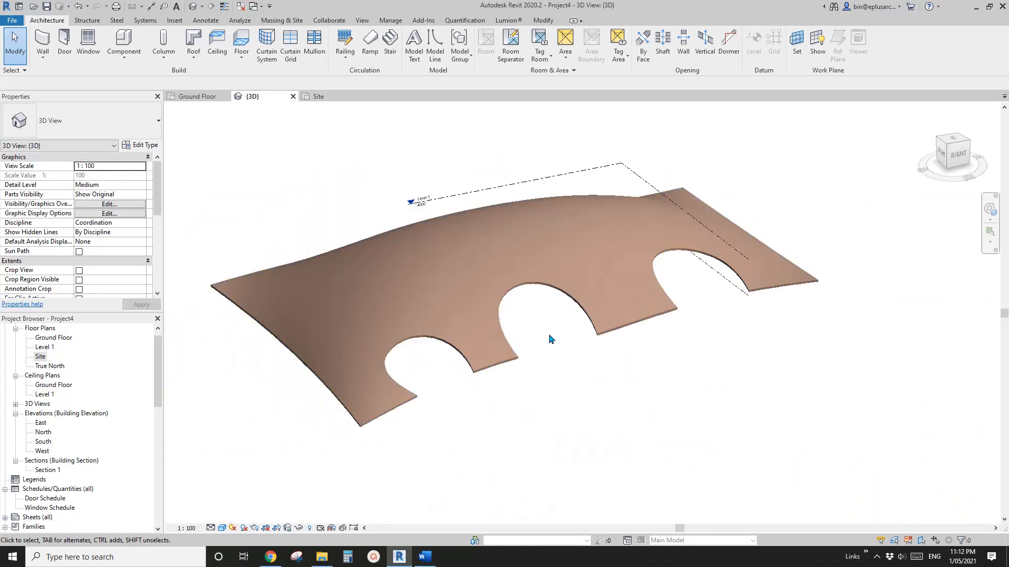
{"action": "left_click", "coordinate": [550, 339]}
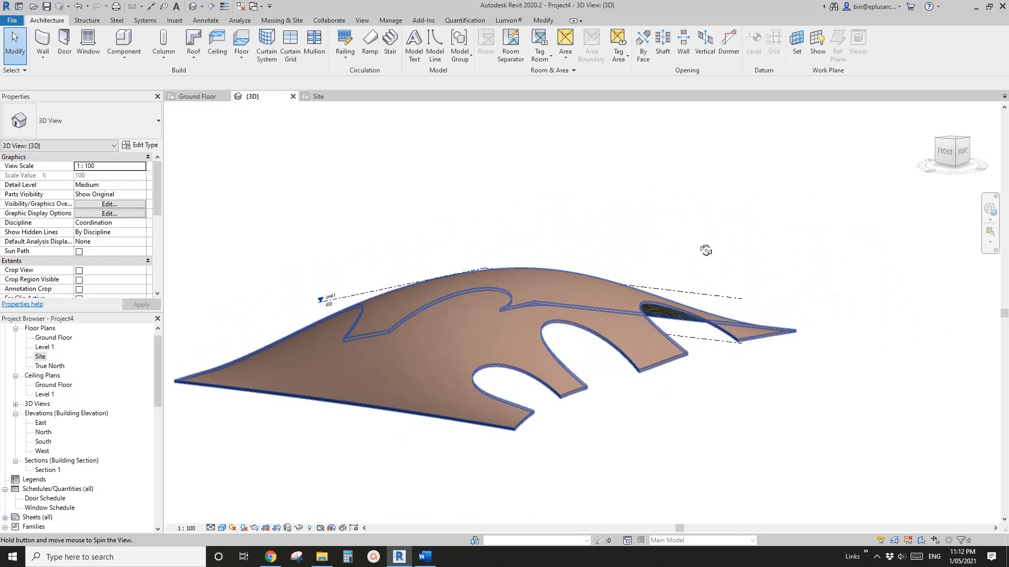
{"action": "left_click_drag", "start_coordinate": [705, 250], "coordinate": [683, 288]}
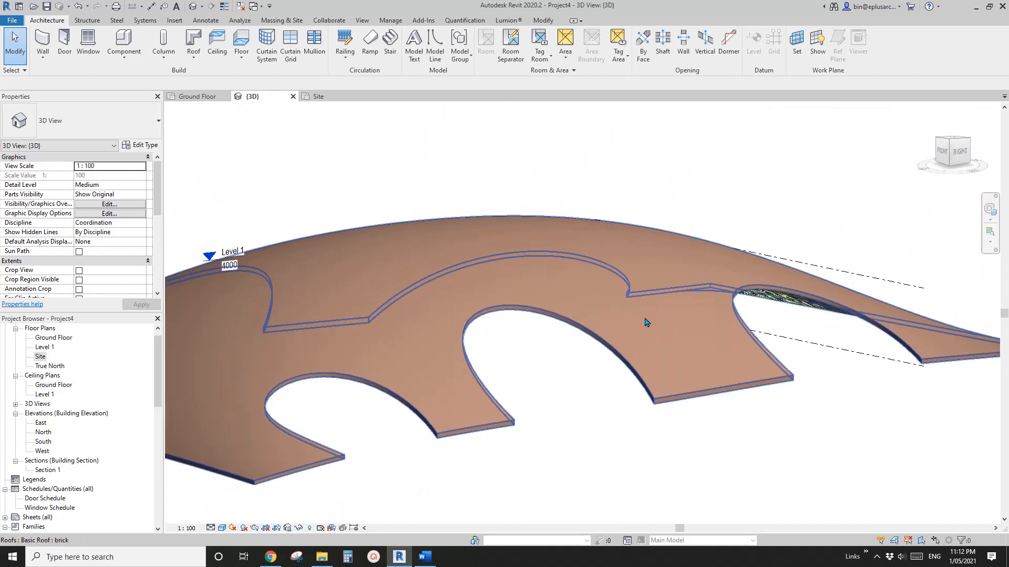
{"action": "left_click_drag", "start_coordinate": [643, 321], "coordinate": [624, 417]}
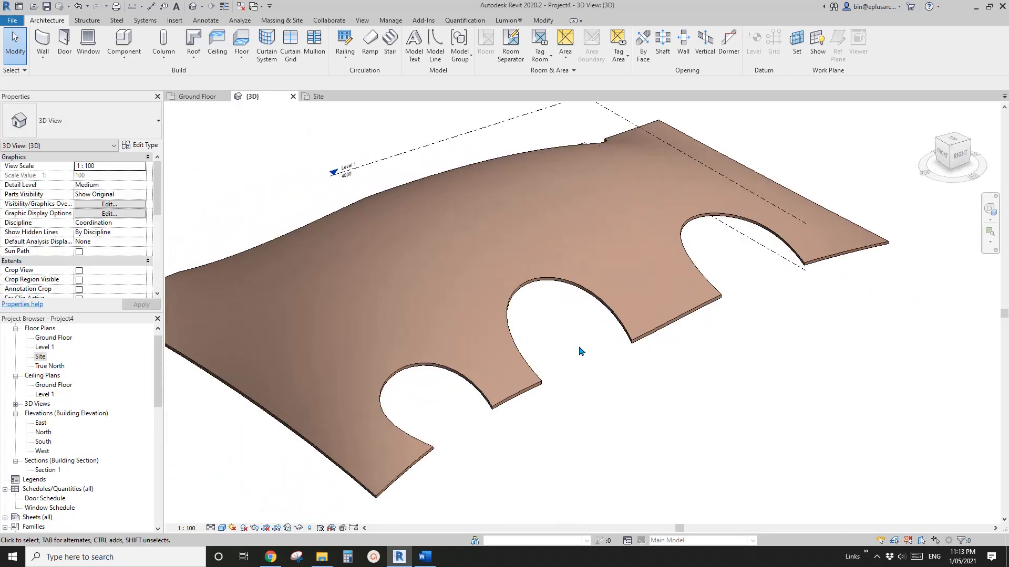
{"action": "left_click_drag", "start_coordinate": [579, 351], "coordinate": [691, 262]}
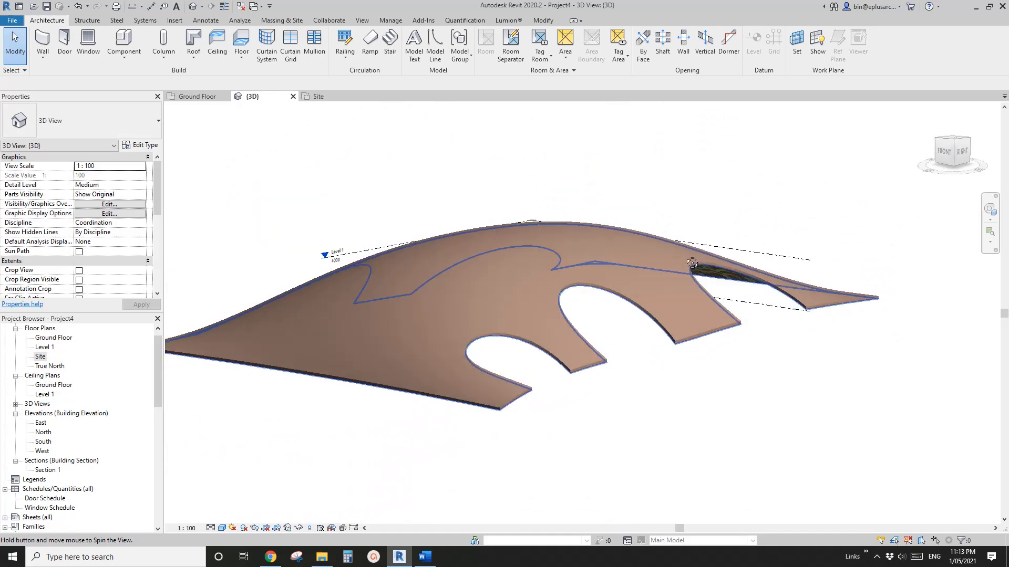
{"action": "scroll", "scroll_direction": "down", "scroll_amount": 3}
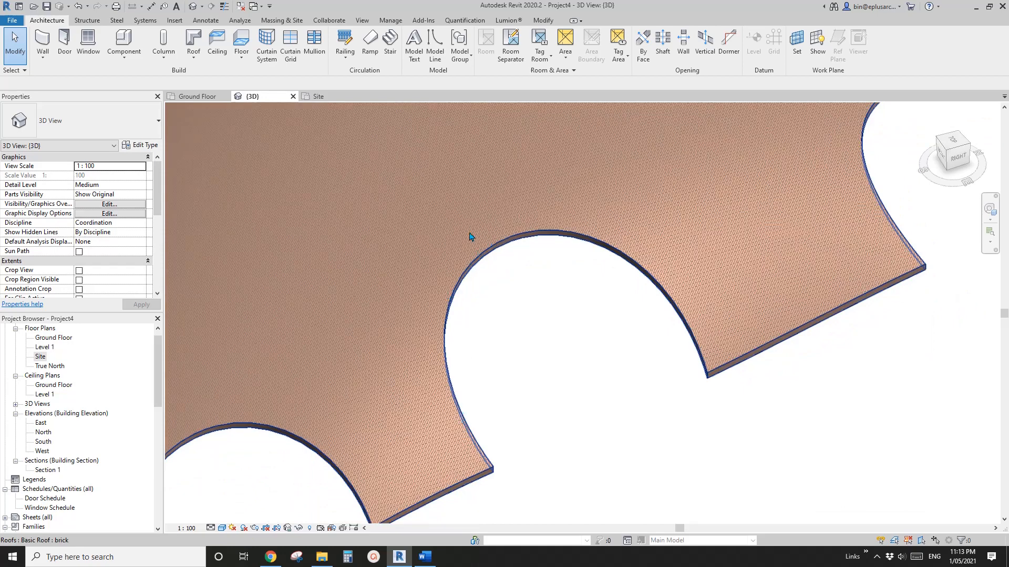
Sketch a railing path along the roof's arched hole edge and check it.
{"action": "left_click", "coordinate": [344, 45]}
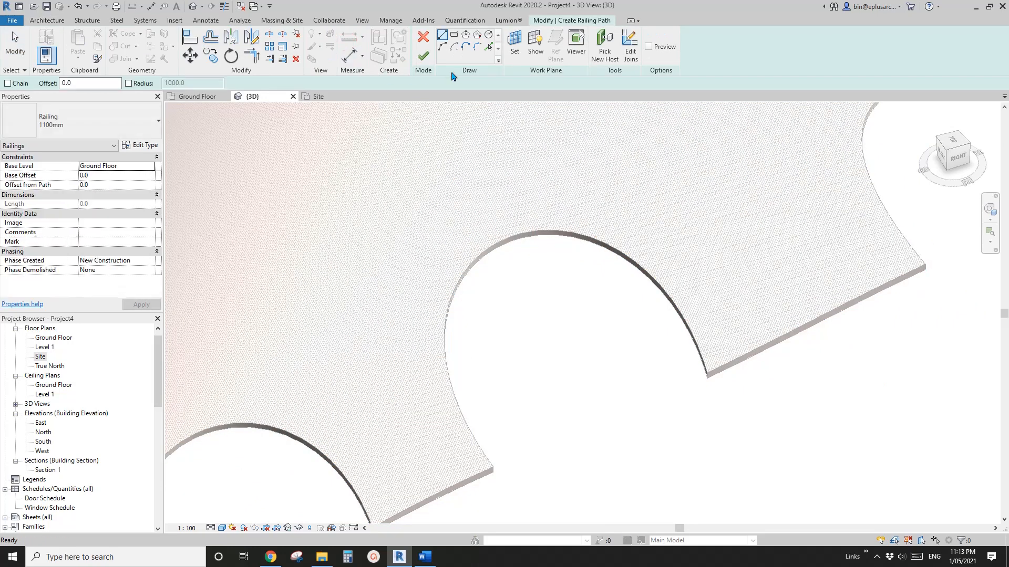
{"action": "left_click", "coordinate": [487, 47]}
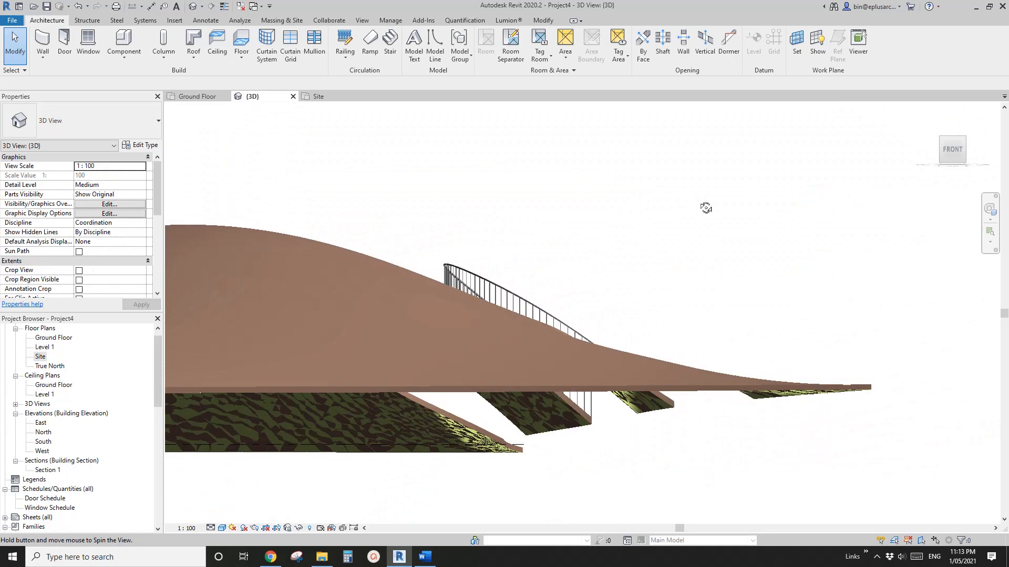
{"action": "left_click_drag", "start_coordinate": [705, 207], "coordinate": [339, 290]}
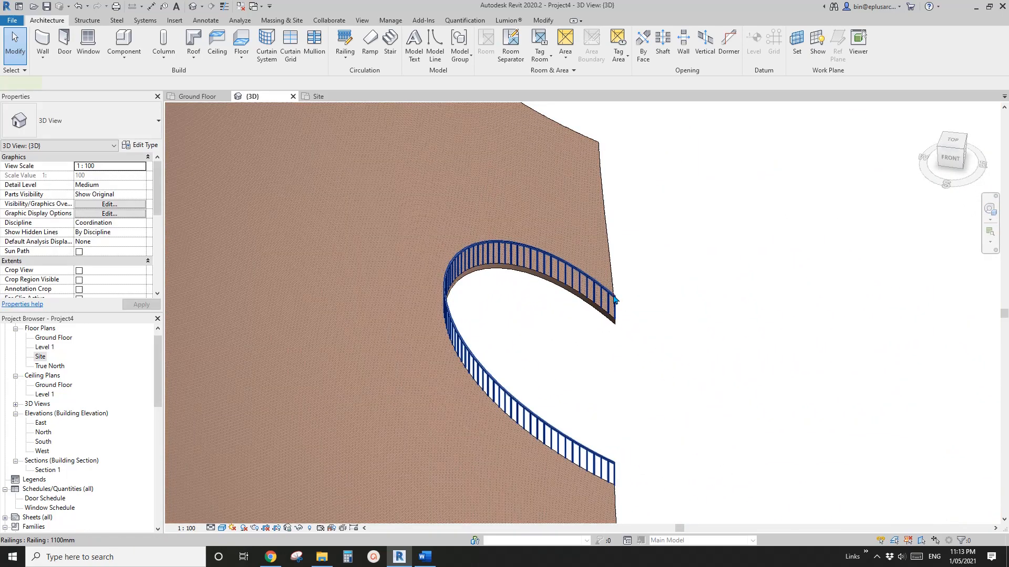
Extend the railing path onto the adjoining straight roof edge and review it from above.
{"action": "double_click", "coordinate": [547, 289]}
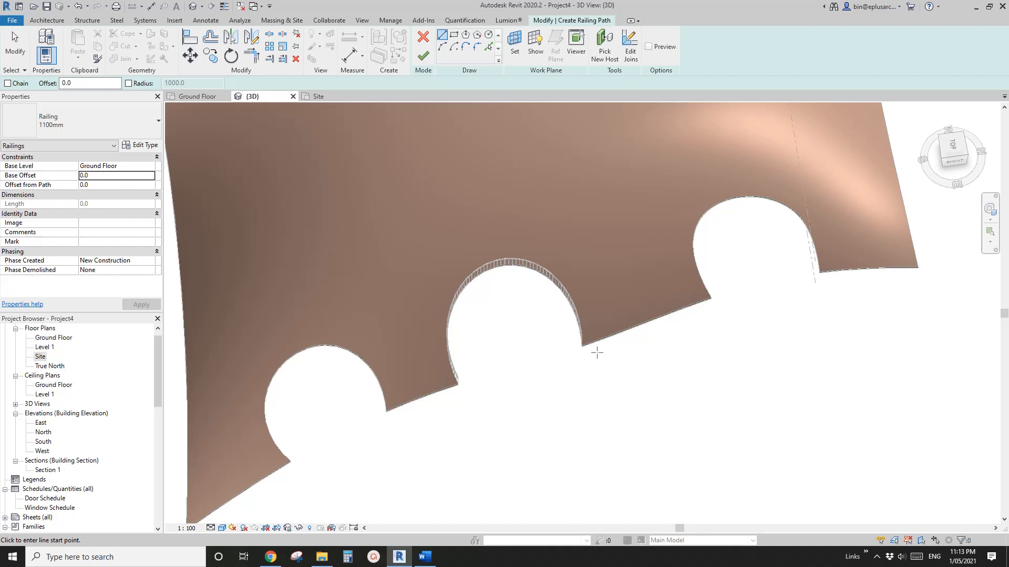
{"action": "mouse_move", "coordinate": [601, 347]}
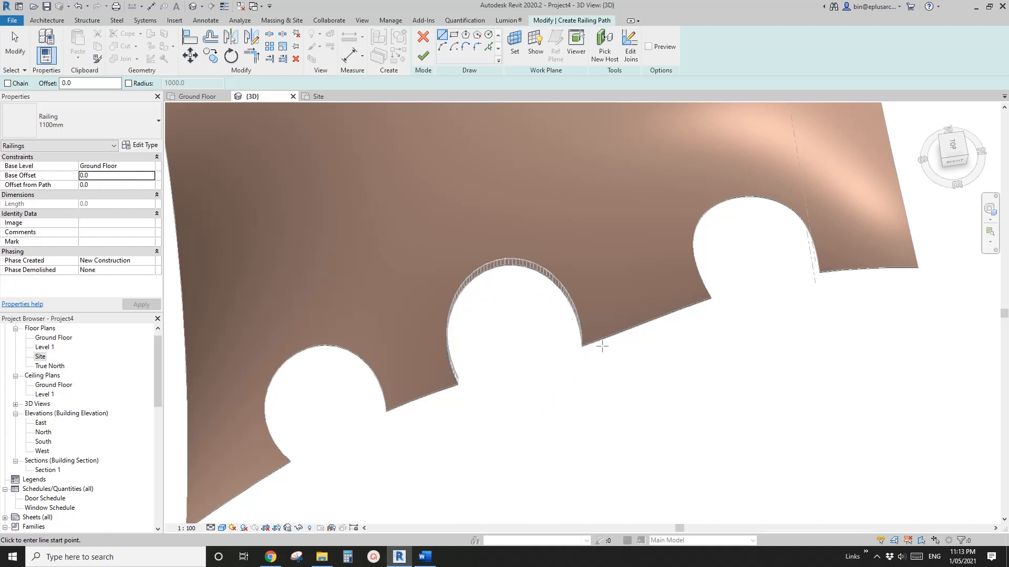
{"action": "mouse_move", "coordinate": [623, 338]}
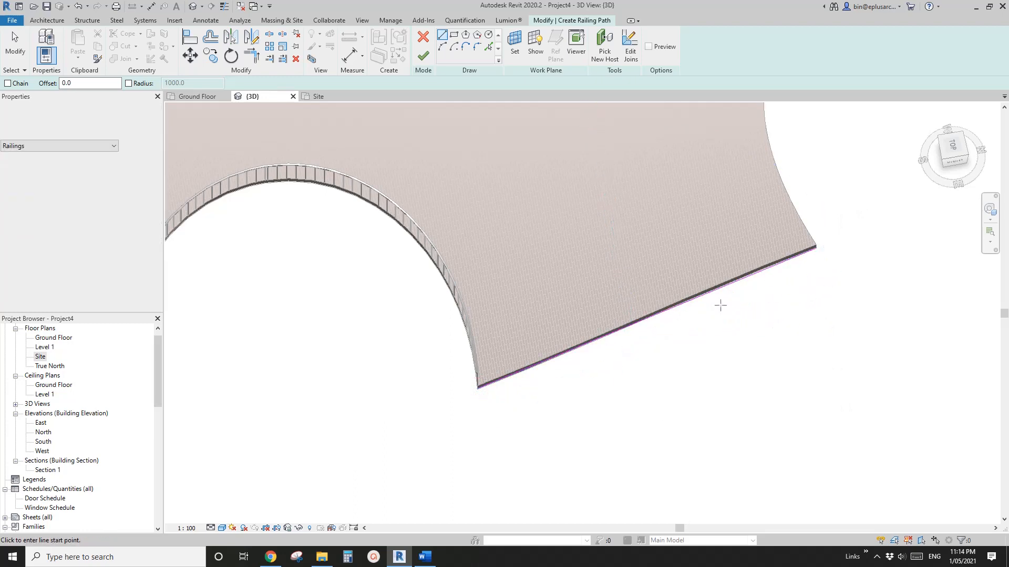
{"action": "left_click", "coordinate": [422, 56]}
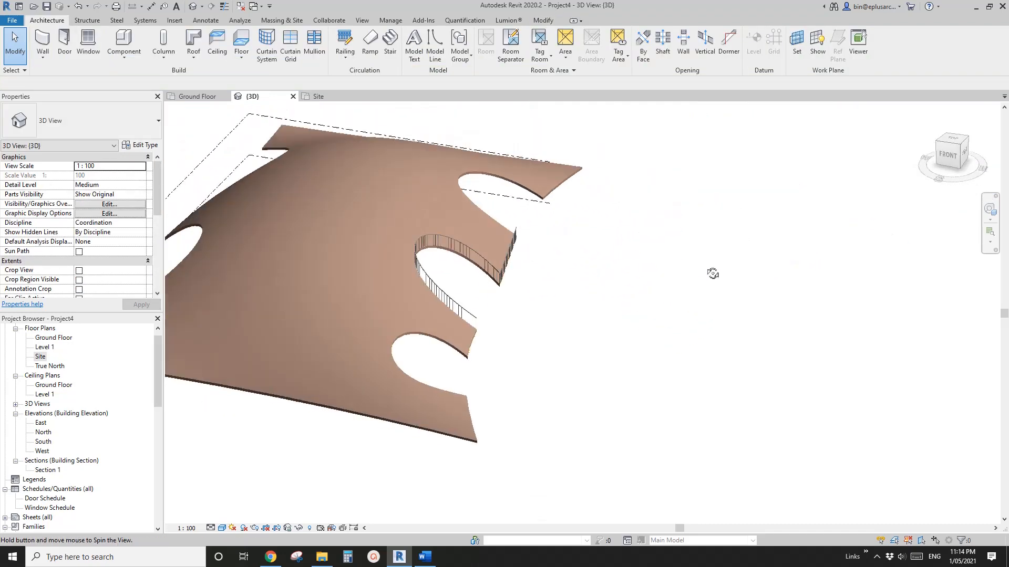
{"action": "left_click_drag", "start_coordinate": [712, 273], "coordinate": [773, 346]}
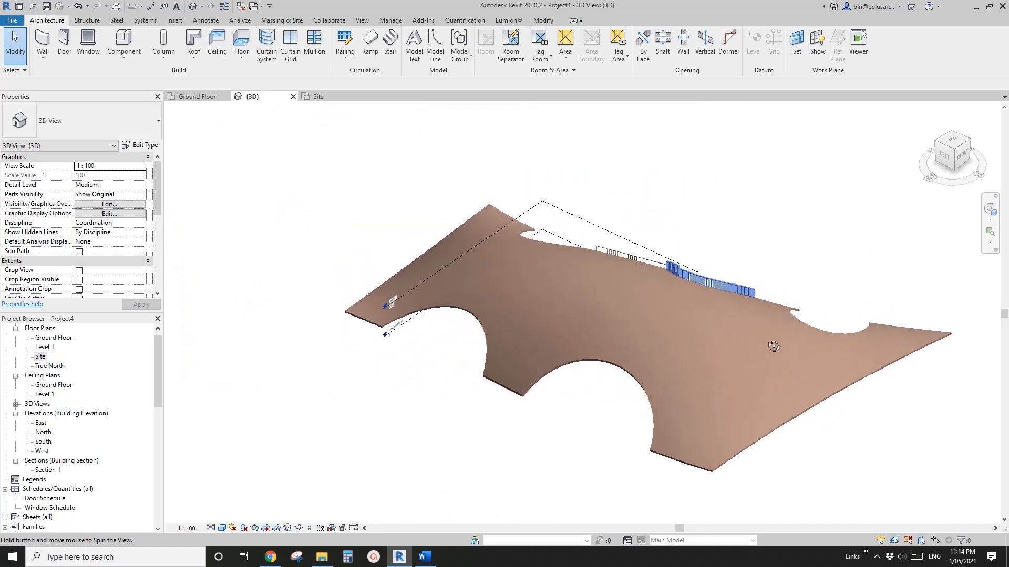
{"action": "left_click_drag", "start_coordinate": [774, 346], "coordinate": [551, 277]}
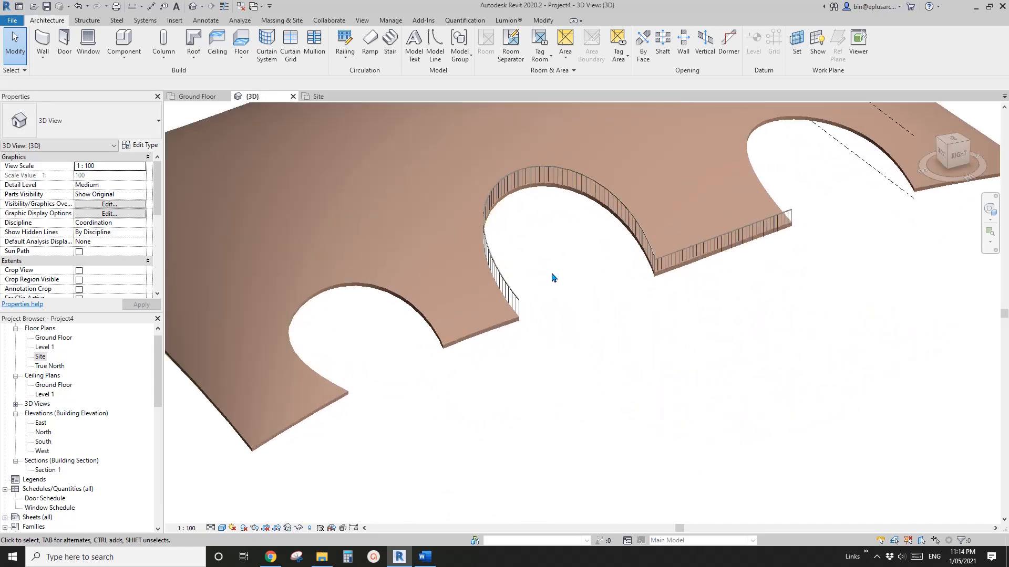